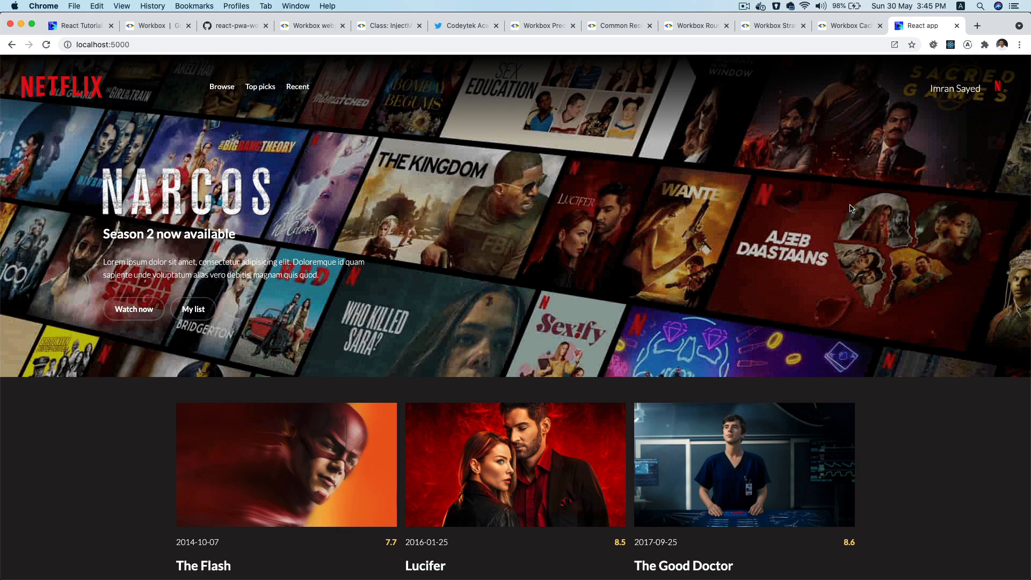
Step: Scroll to the image and static-resources caching routes at the end of src-sw.js, then switch to Chrome
left_click(157, 26)
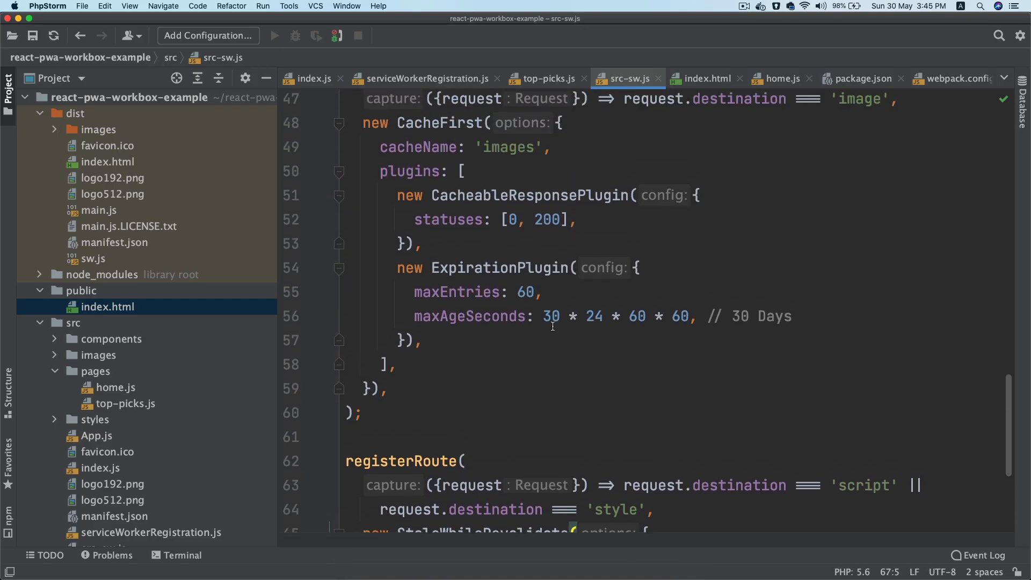
scroll("down", 3)
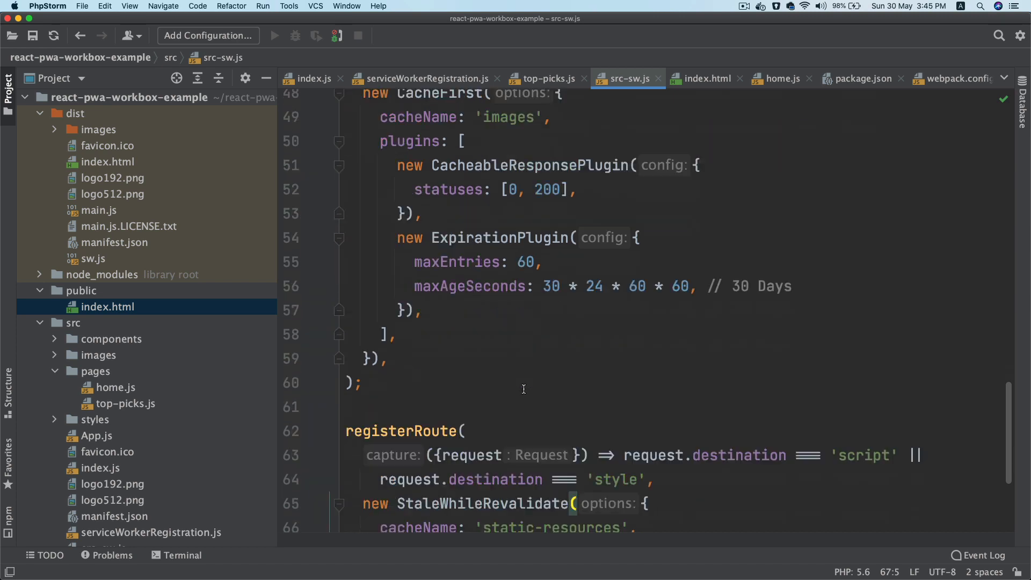
scroll("down", 3)
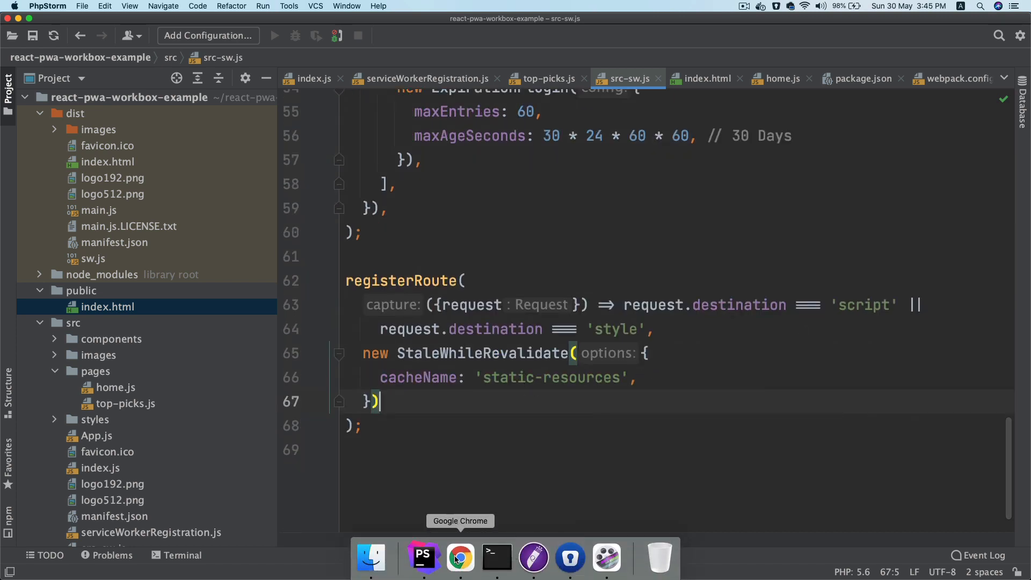
left_click(460, 558)
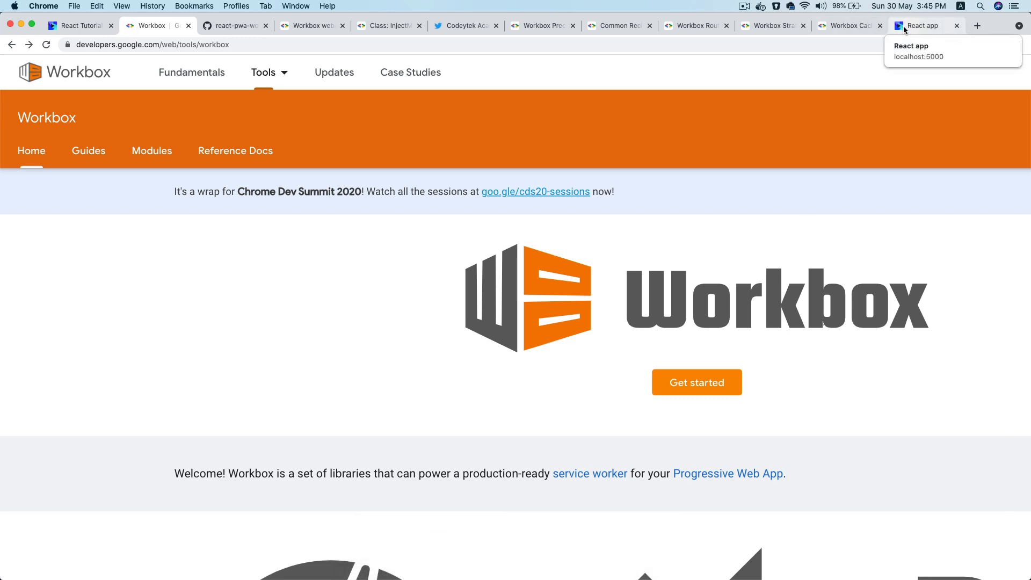
Step: In the React app tab, inspect the tv? movie API request's headers in the Network panel
left_click(921, 26)
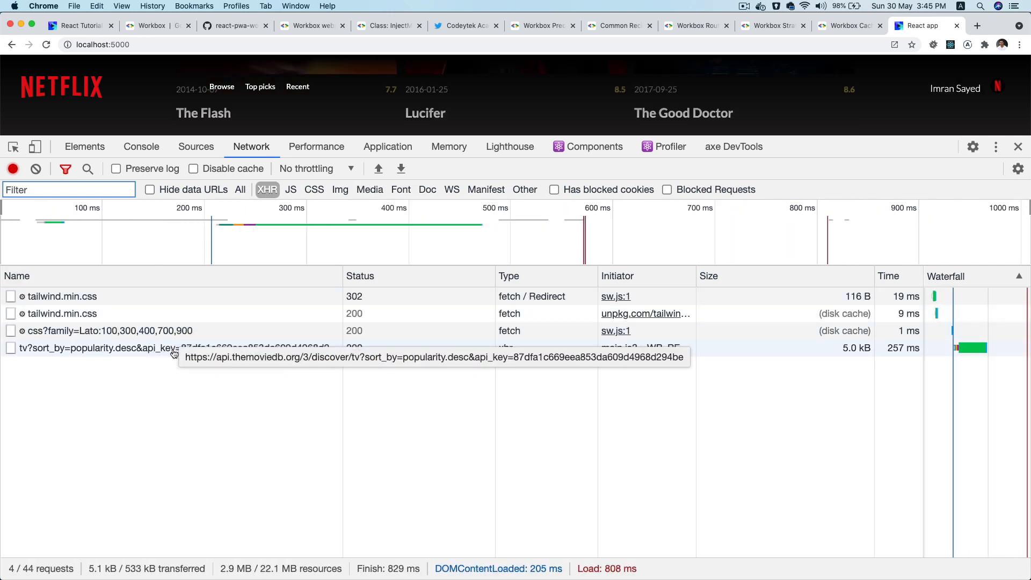
left_click(99, 348)
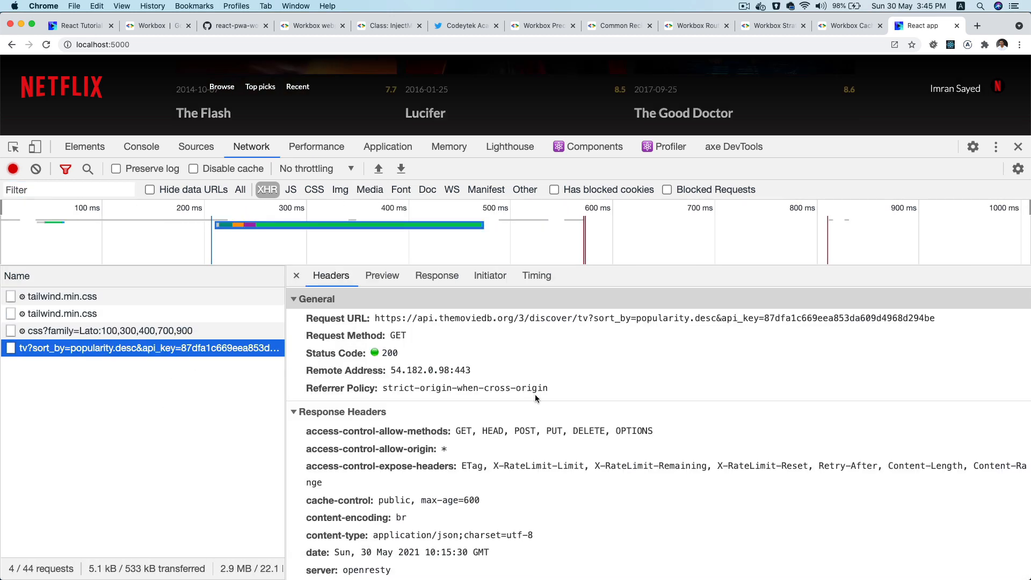
scroll("down", 3)
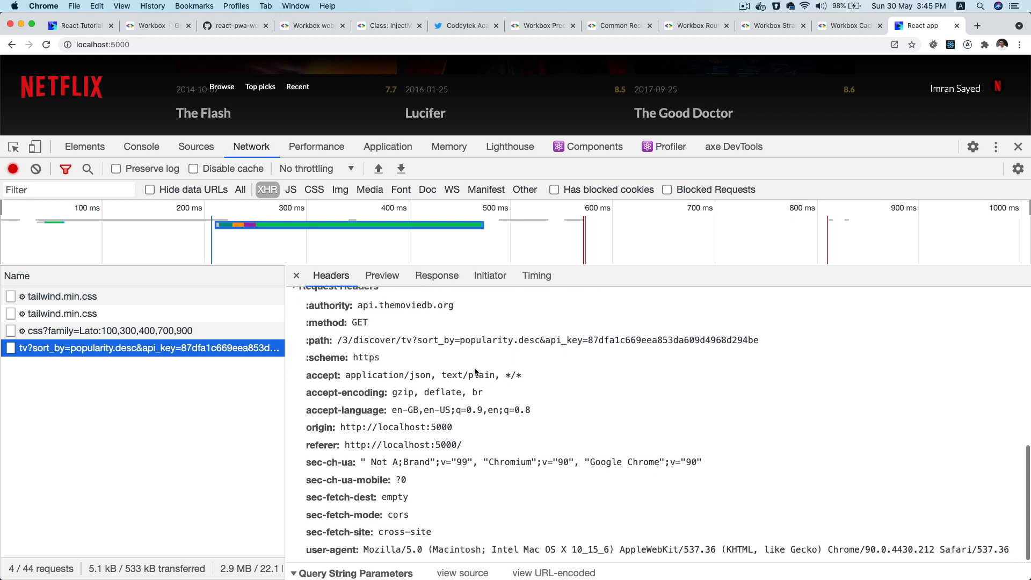
Step: Preview the JSON response, expanding results and its first item, The Flash
left_click(382, 275)
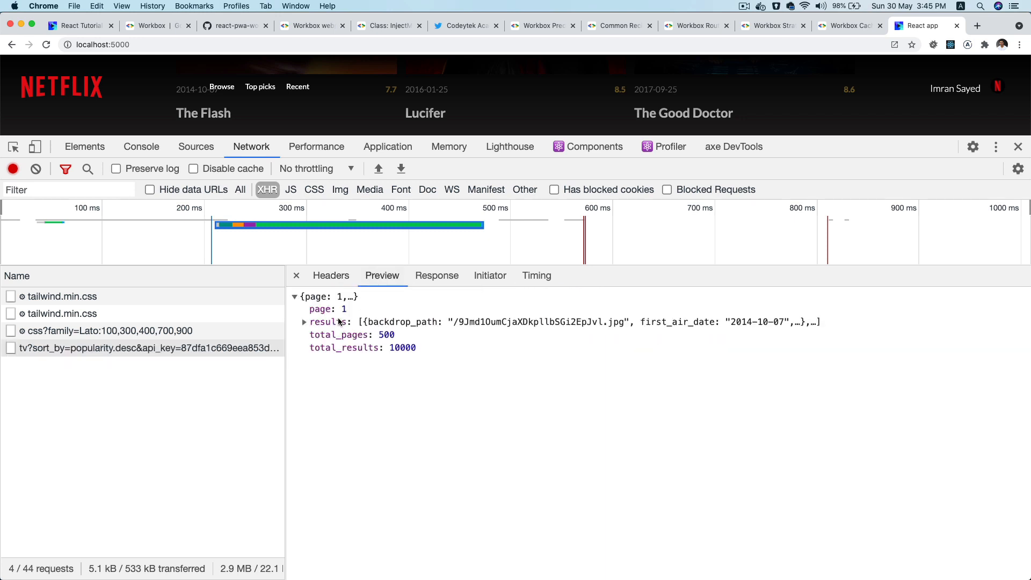
left_click(304, 322)
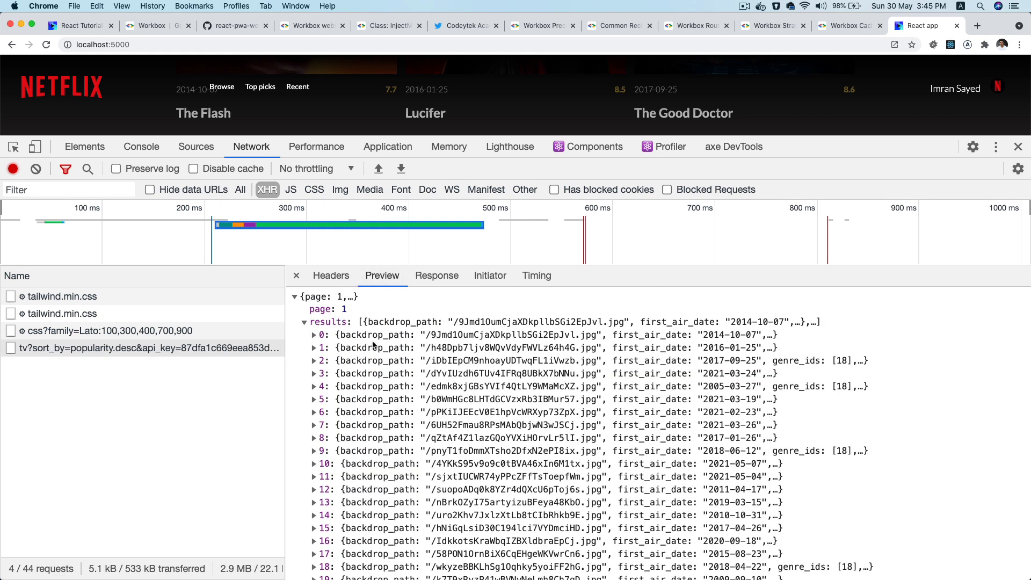
left_click(315, 335)
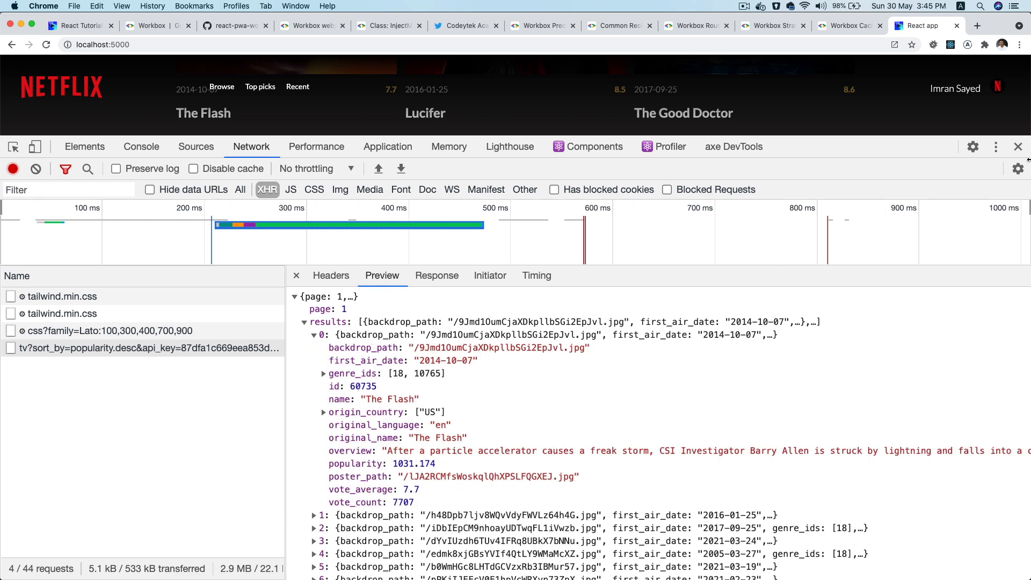
mouse_move(1018, 146)
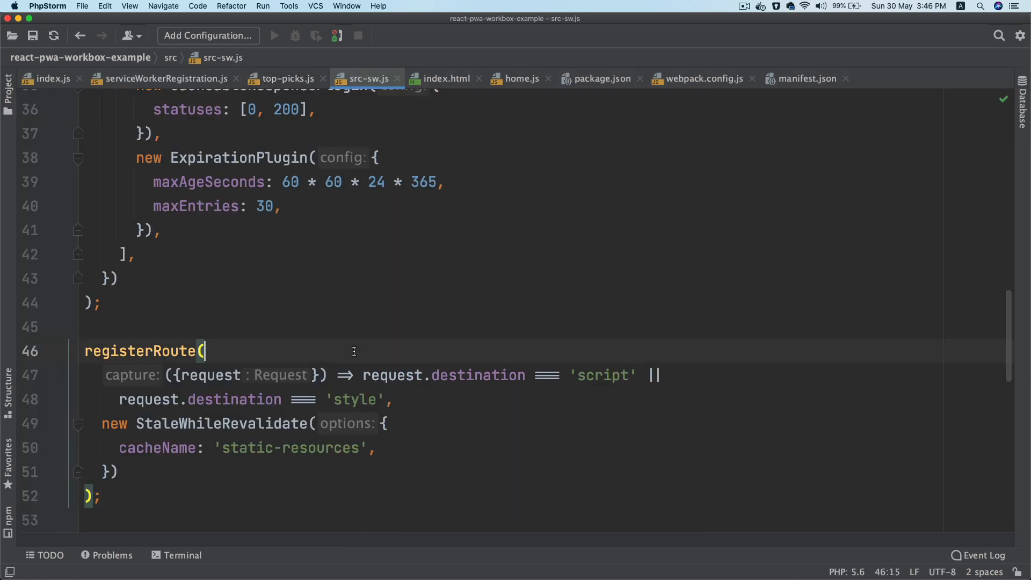
Step: Change the static-resources route's capture callback to destructure url instead of request
double_click(143, 350)
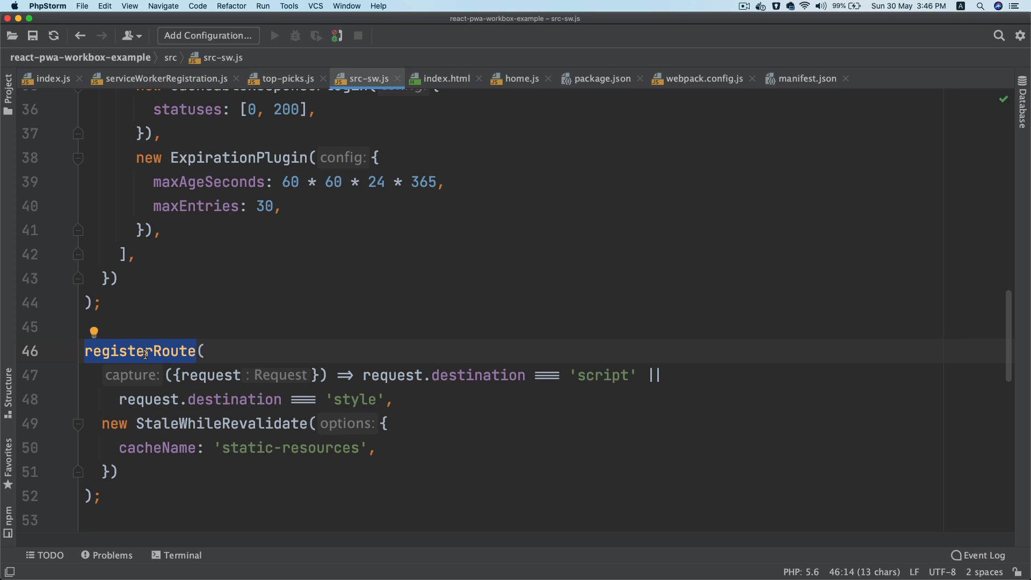
left_click(226, 375)
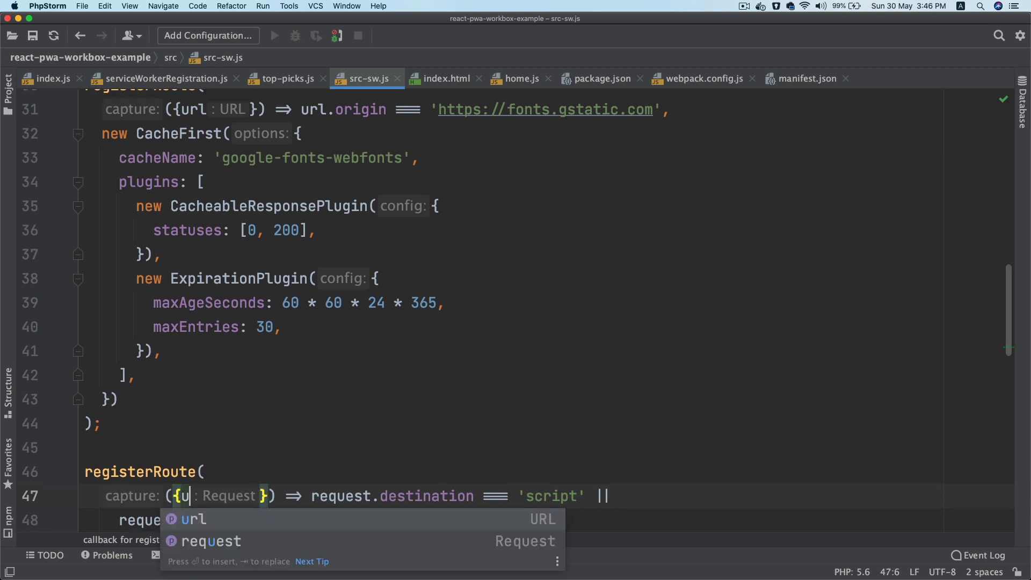
left_click(200, 520)
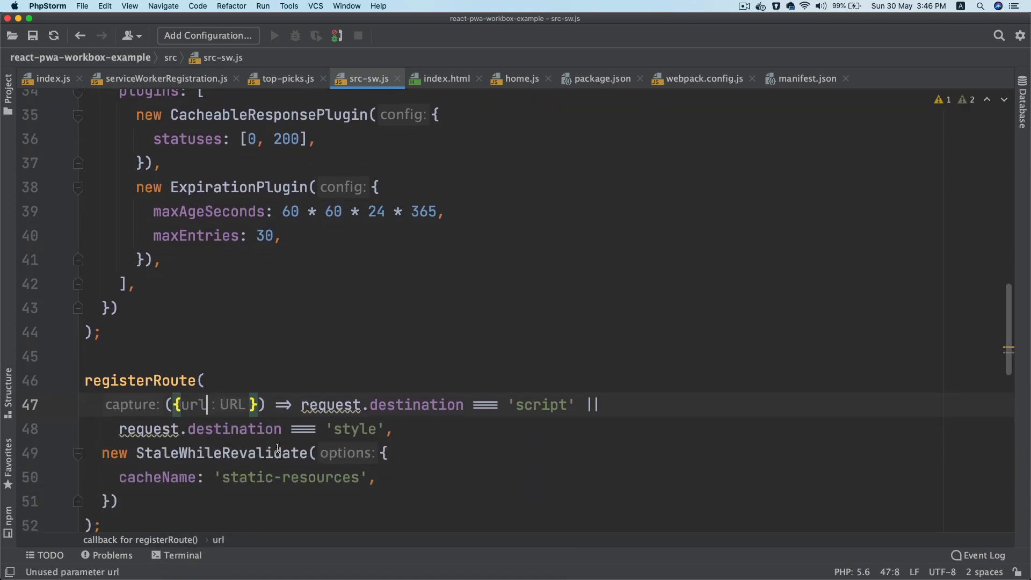
Step: Replace the request.destination check with url.origin, then switch to Chrome
double_click(330, 405)
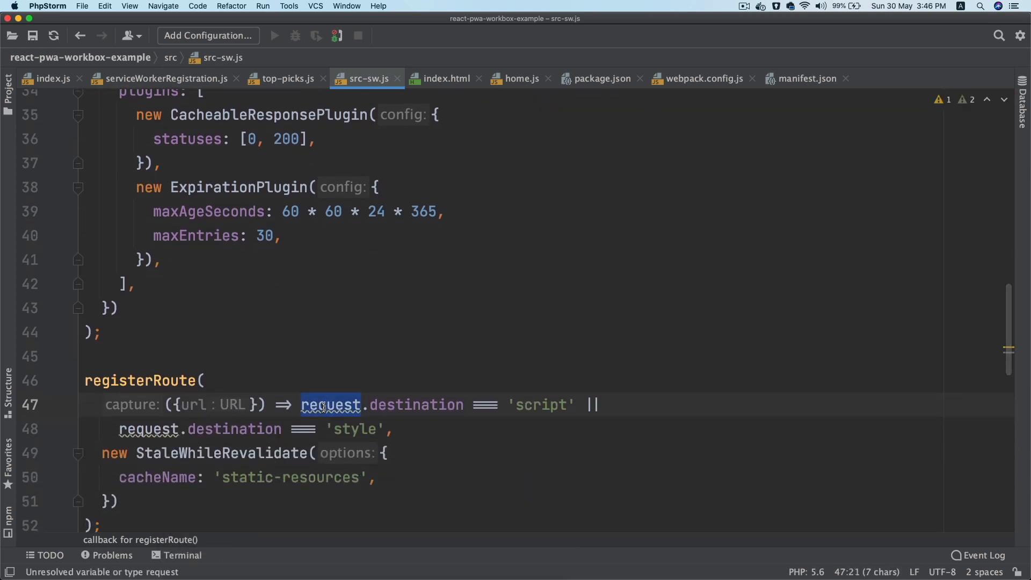
type("url")
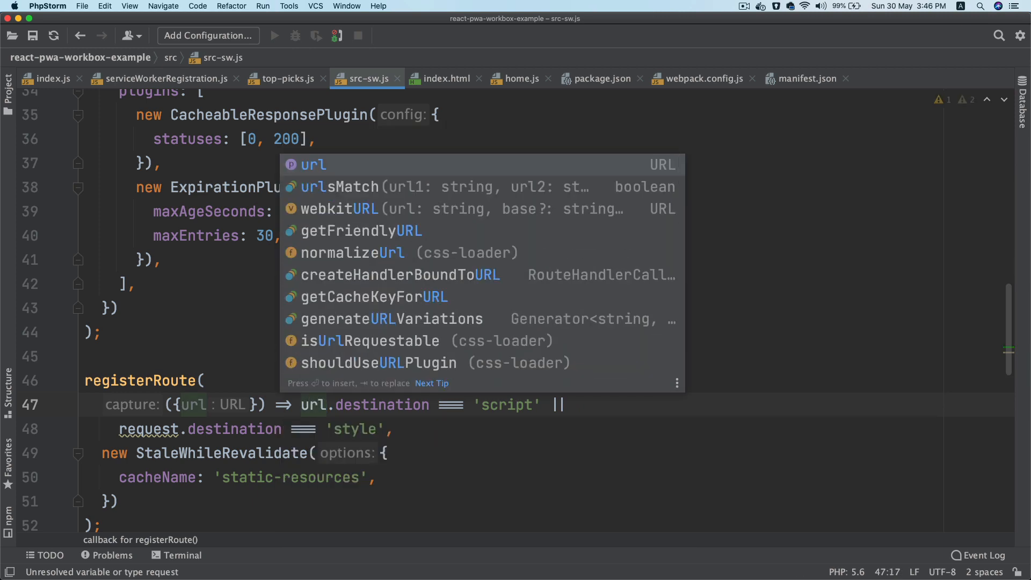
type("origin")
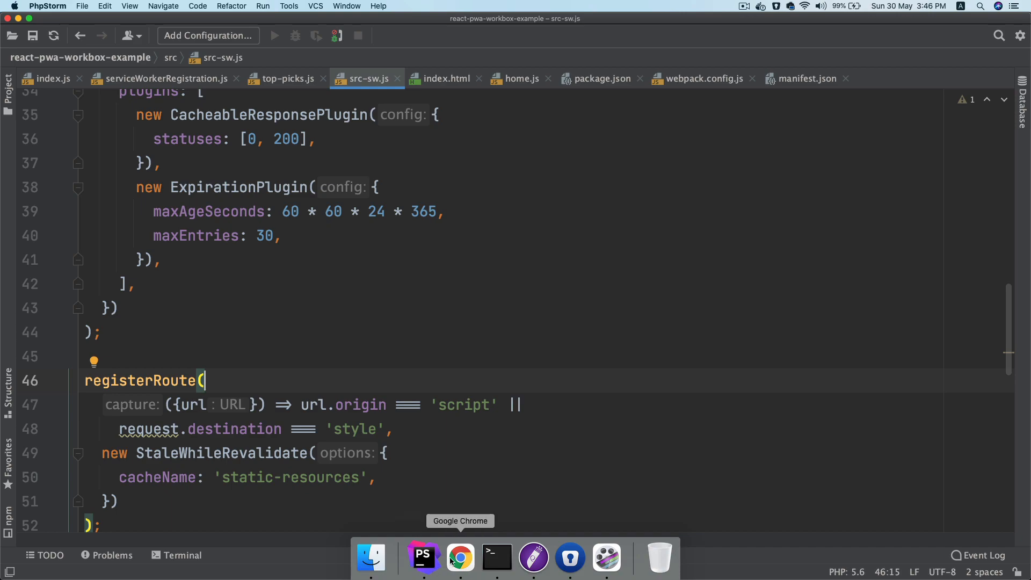
left_click(459, 559)
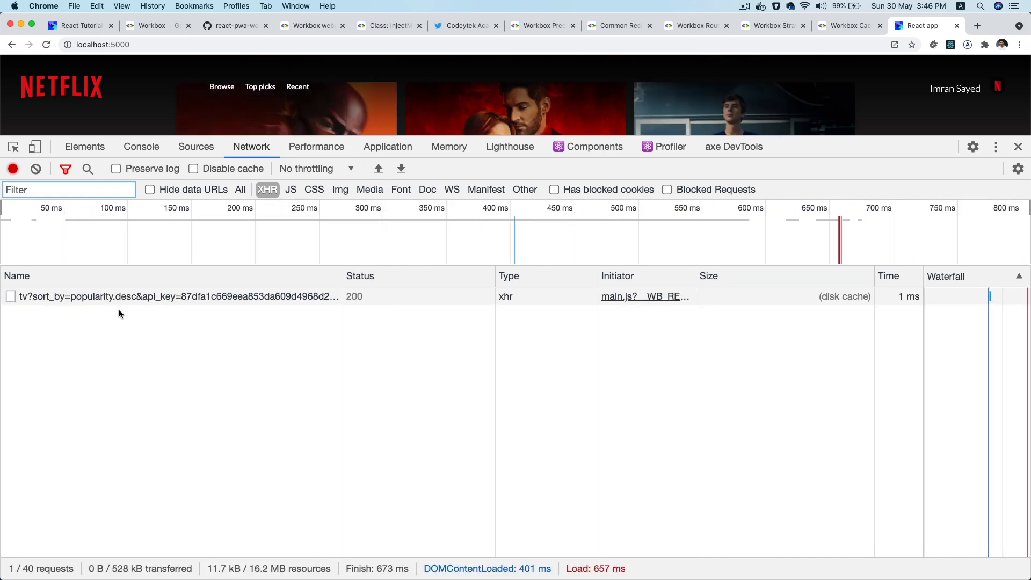
Step: Read the tv? request's headers, now showing status 200 served from disk cache
left_click(164, 296)
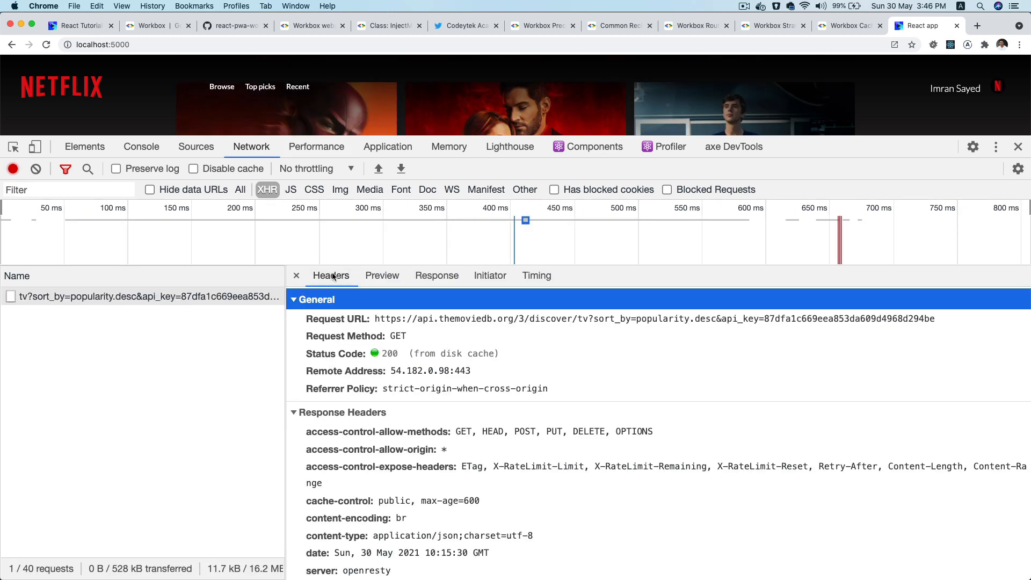
mouse_move(518, 321)
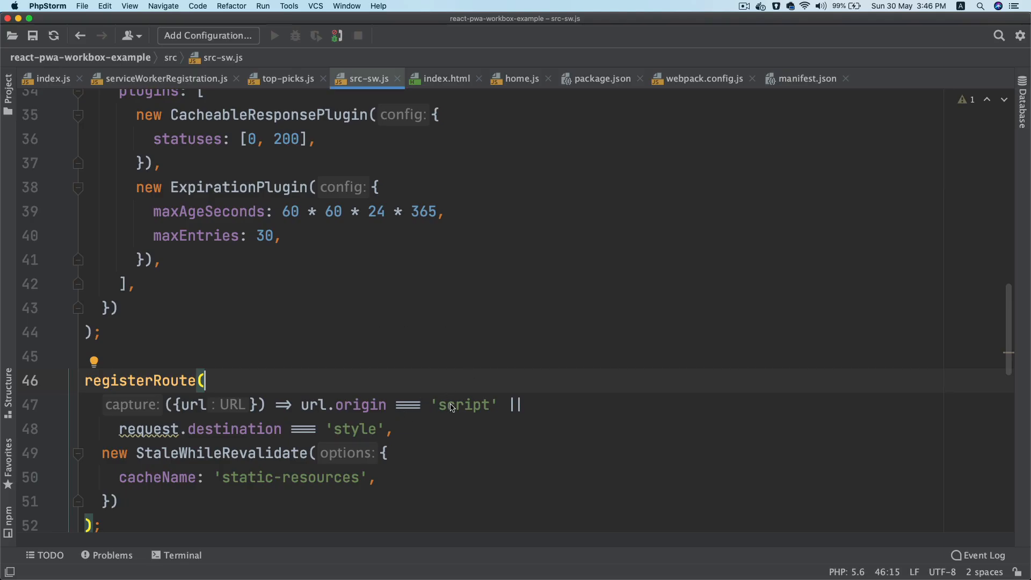
type("https://api.themoviedb.org")
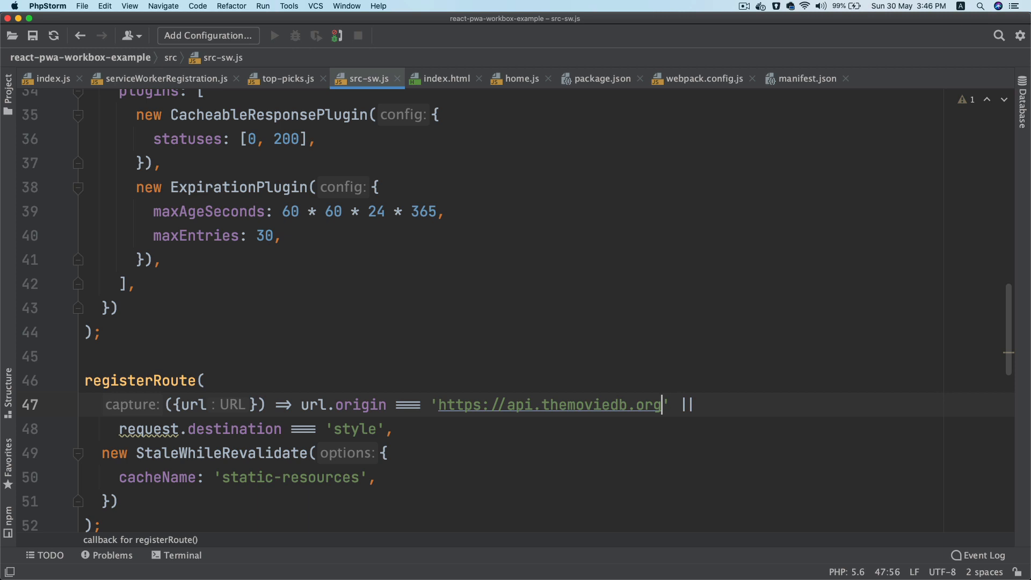
scroll("down", 3)
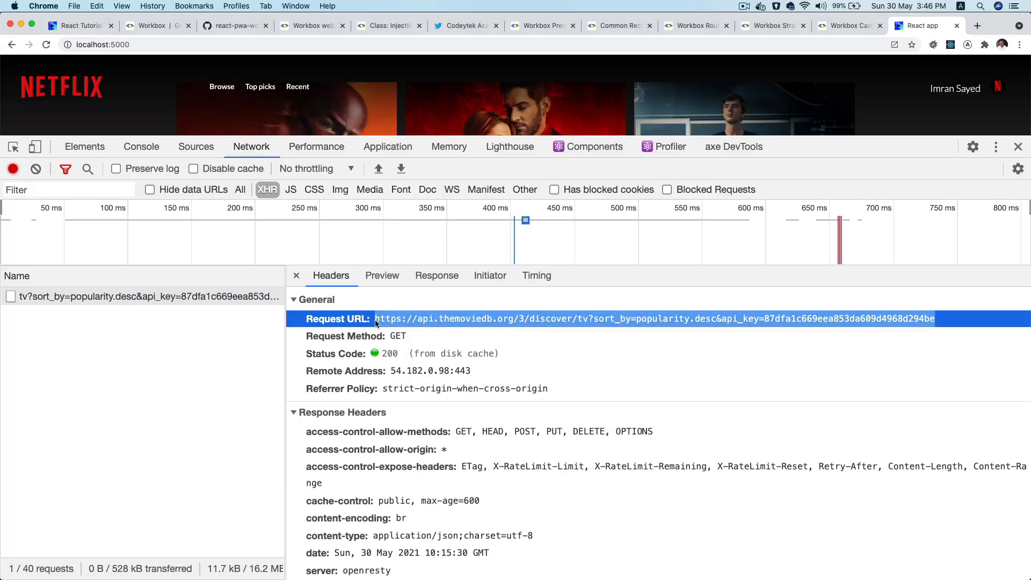
Step: In the console, write const myURL = new URL(...) wrapping the movie API request address
left_click(141, 146)
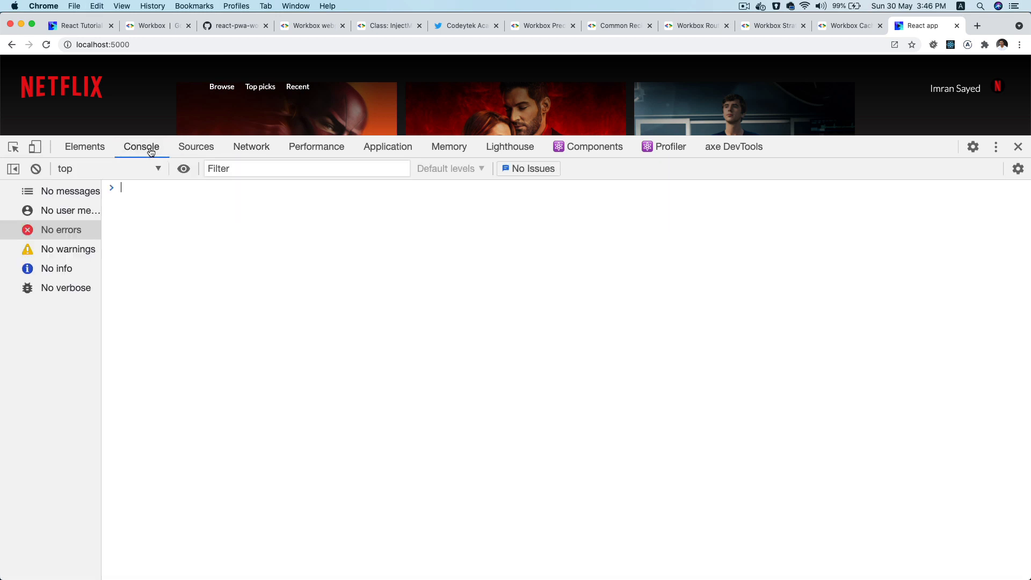
type("const")
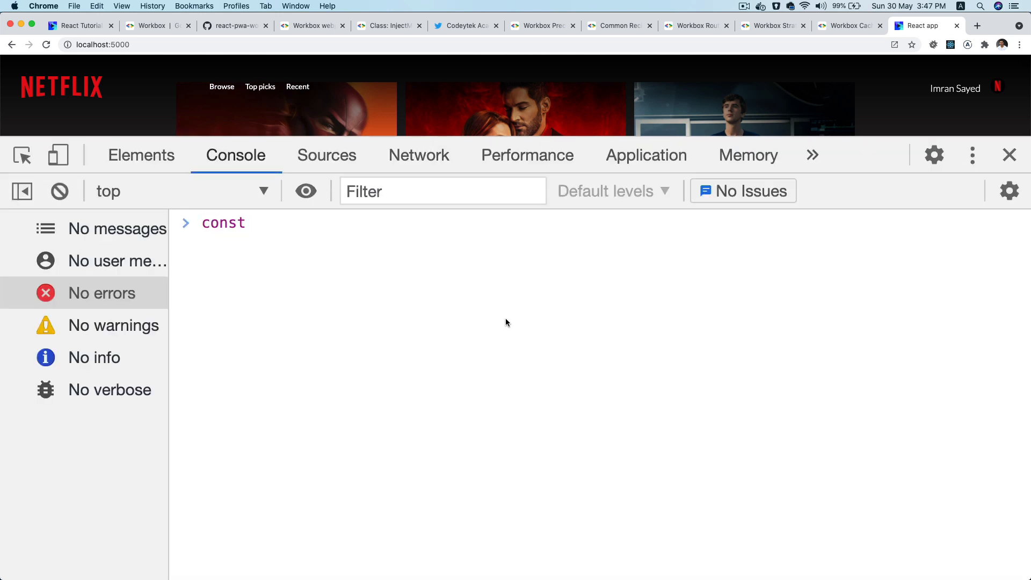
type("myUR")
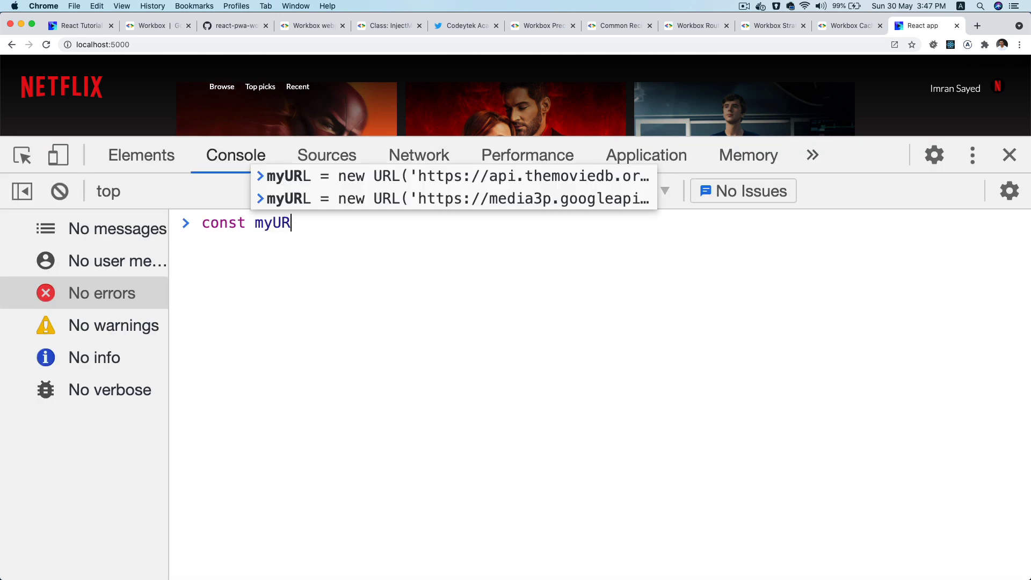
type("L = (")
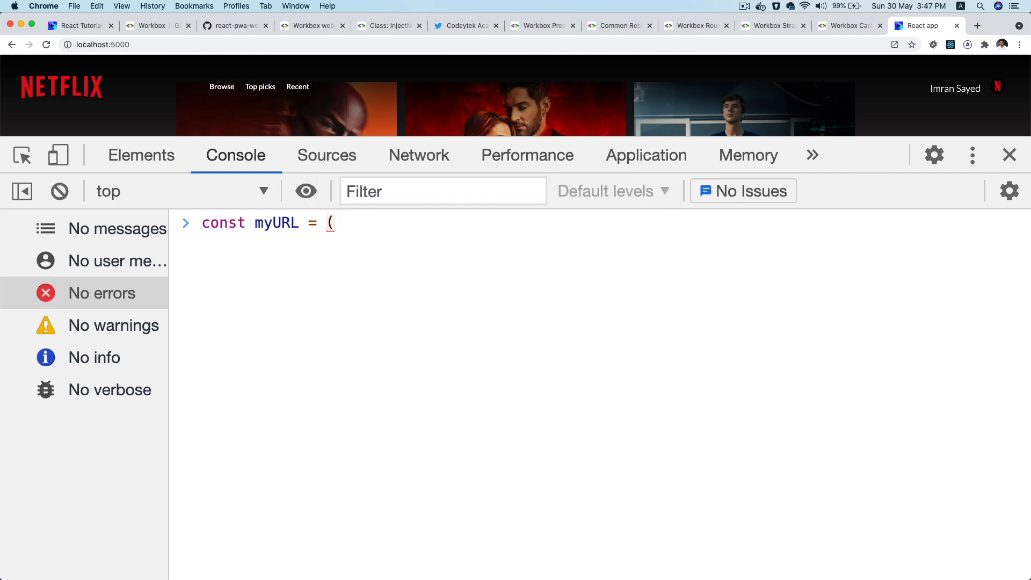
type("new URI")
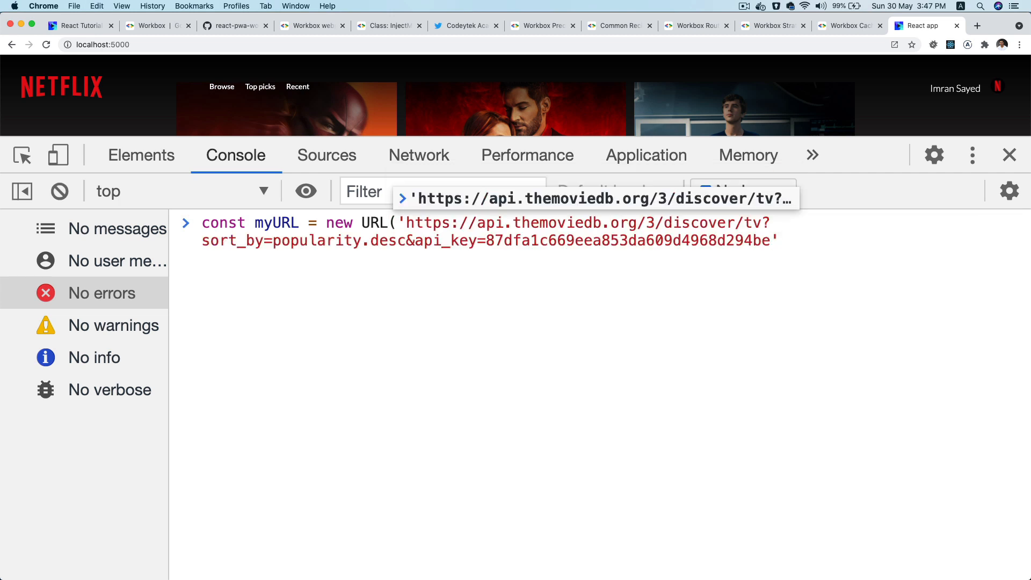
type("m")
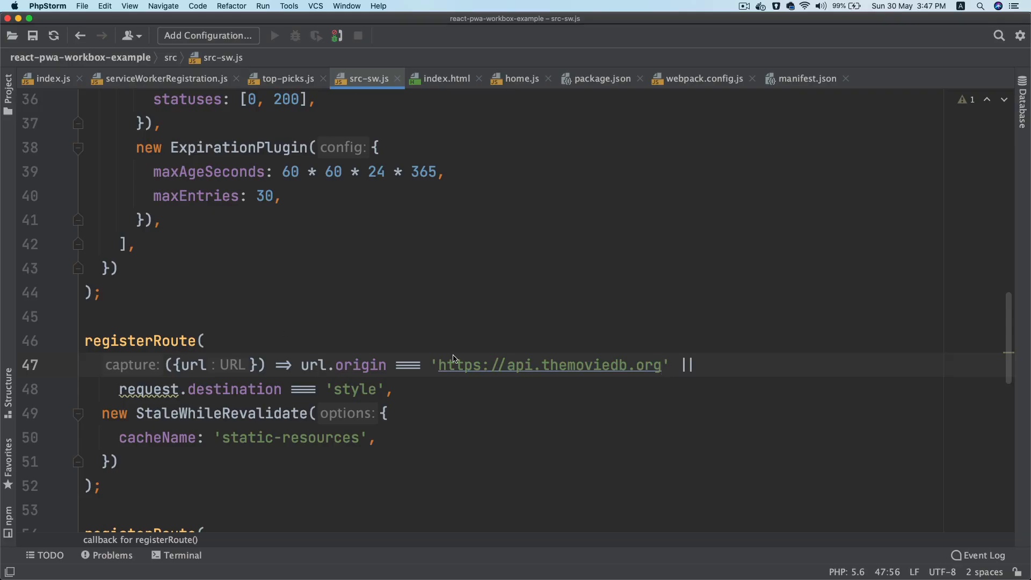
Step: Replace the remaining request reference in the route's check with url for the pathname test
double_click(150, 388)
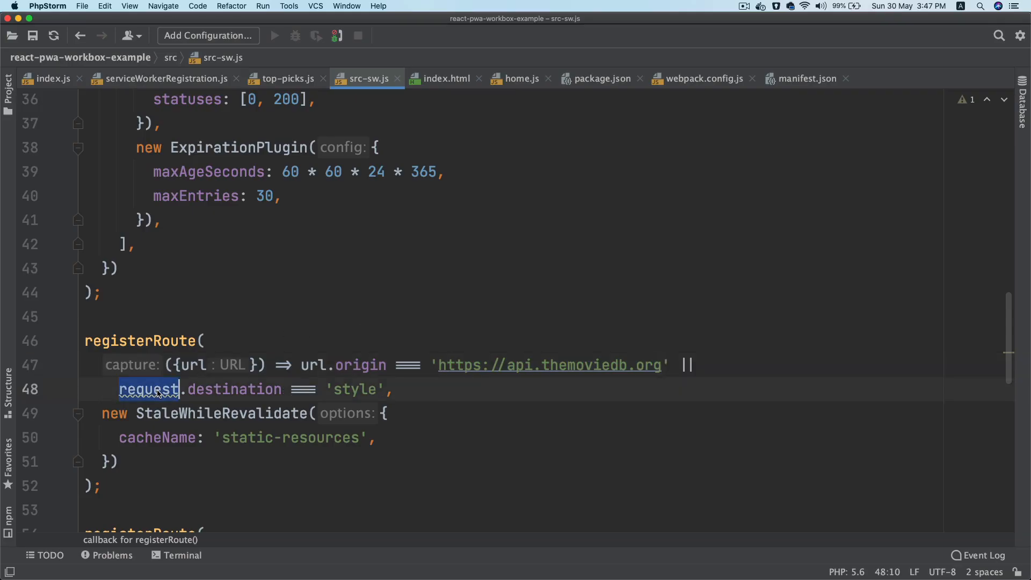
type("url")
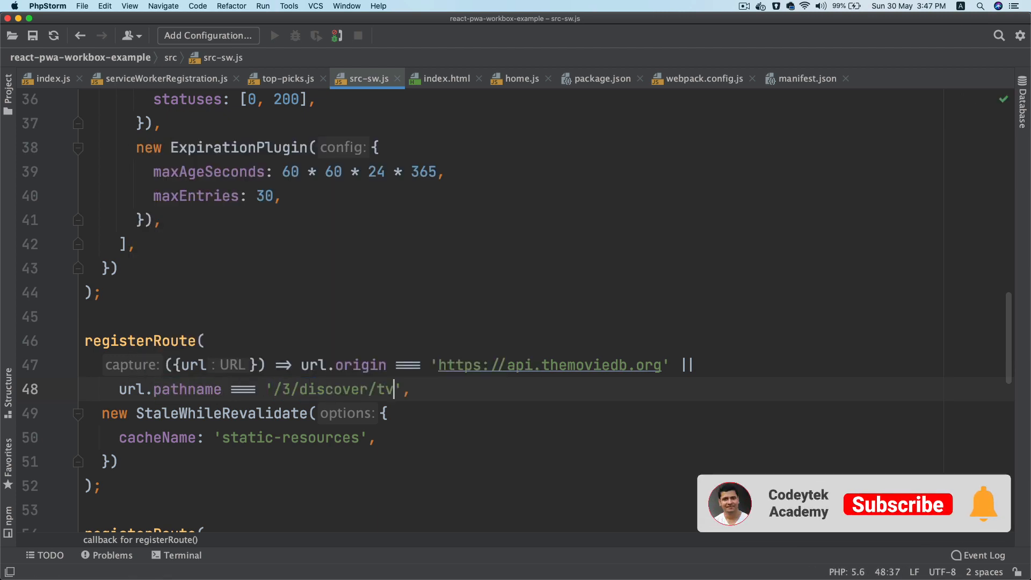
Step: Rename the route's cacheName from 'static-resources' to 'movie-api-response'
left_click(897, 505)
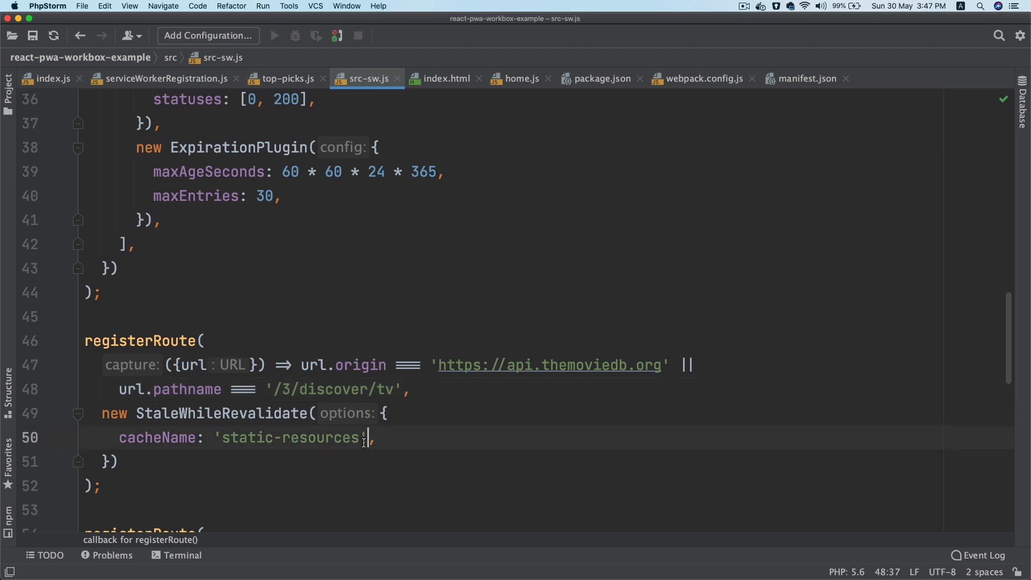
type("movie")
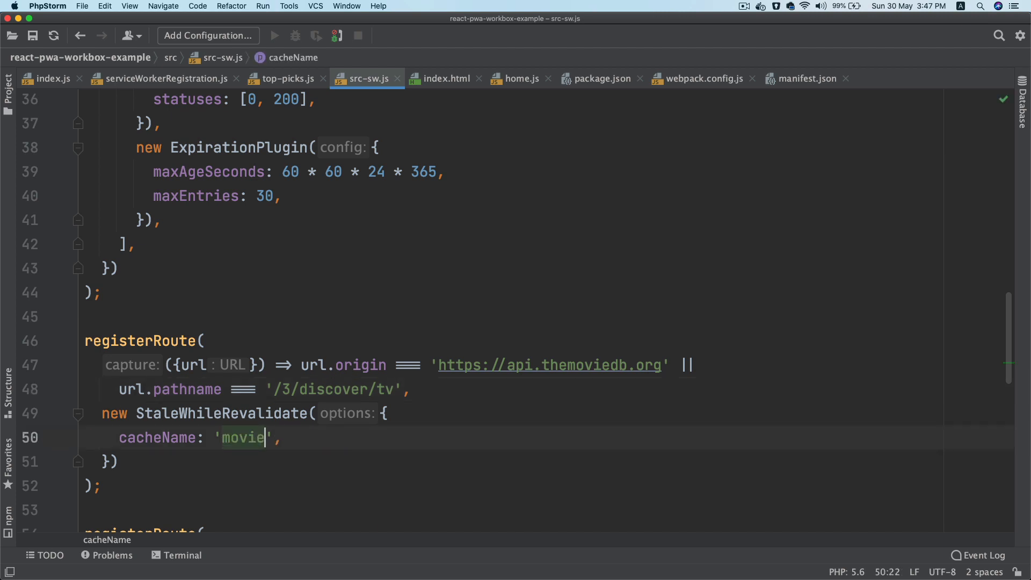
type("-api-r")
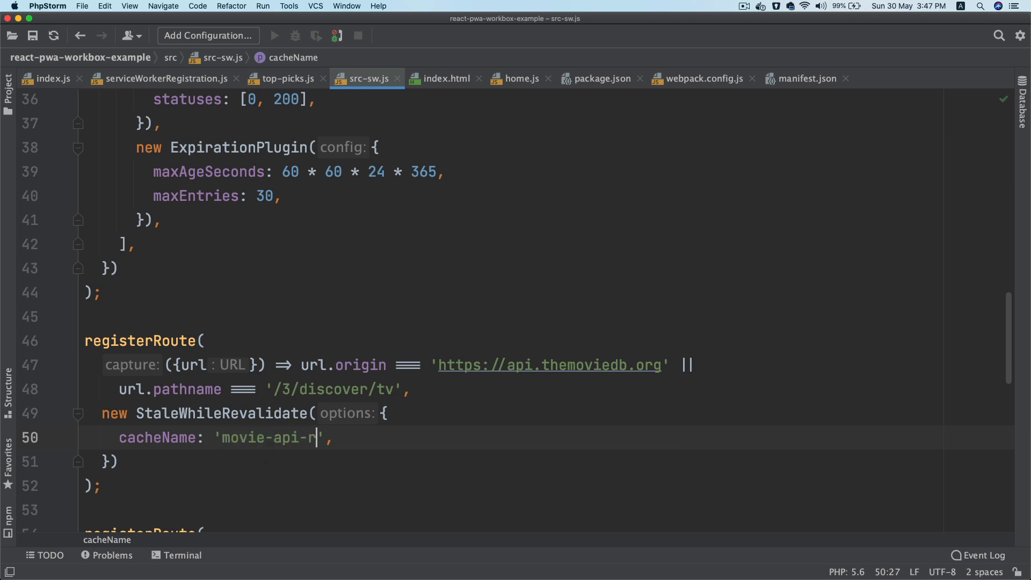
type("esponse")
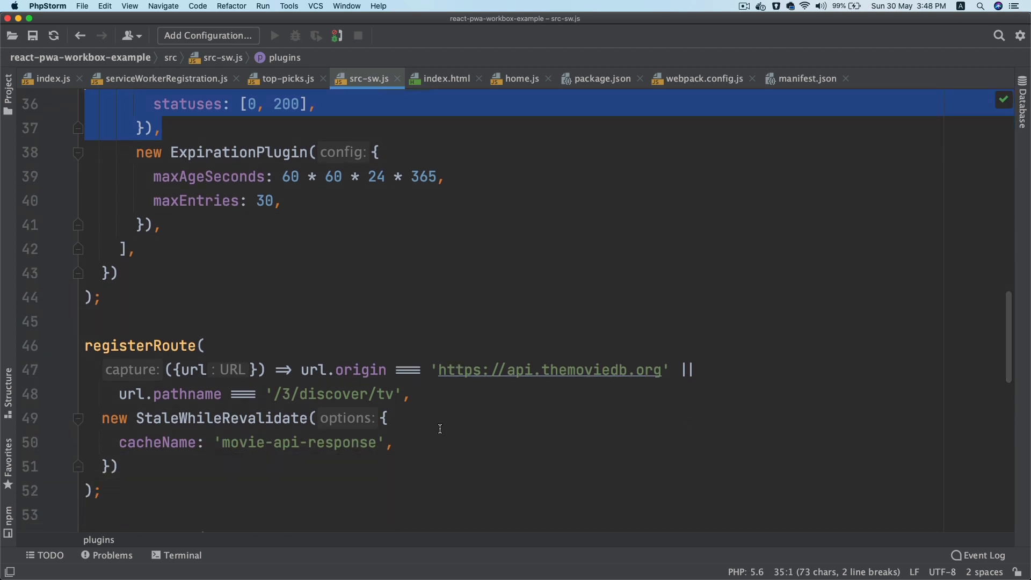
mouse_move(320, 459)
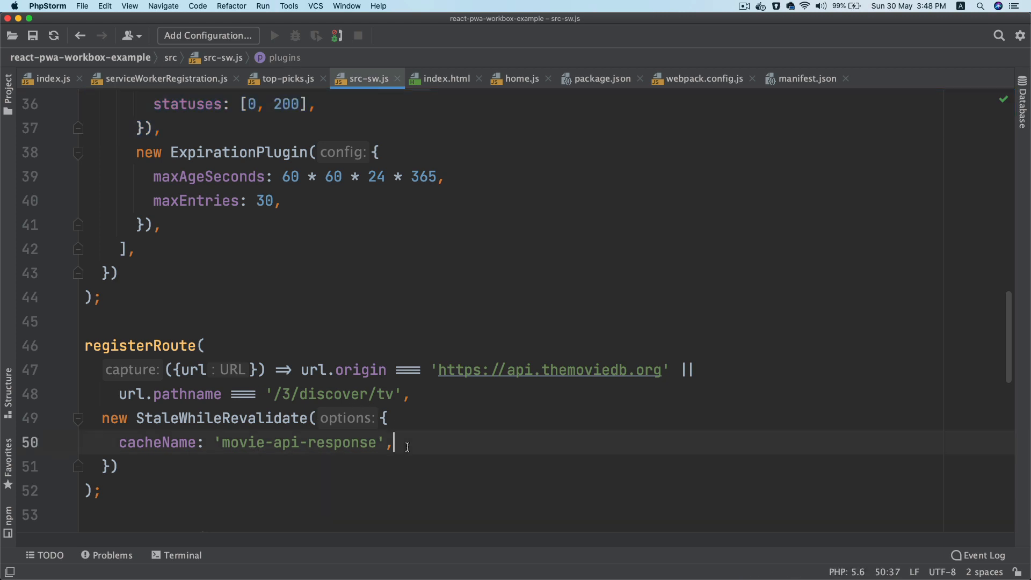
Step: Add a plugins array with CacheableResponsePlugin and ExpirationPlugin, no maxAgeSeconds and maxEntries 1
type("plugins")
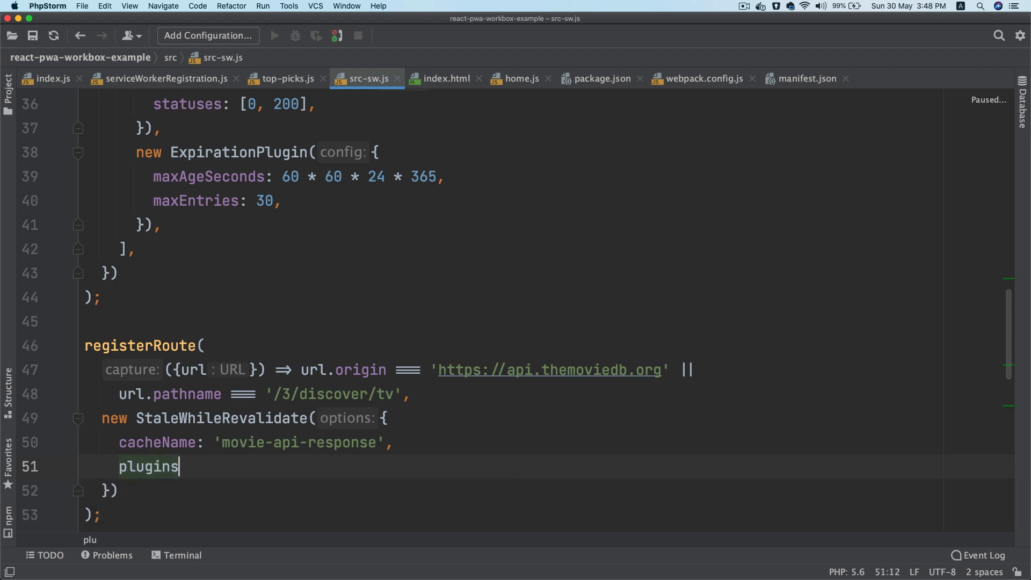
type(": [")
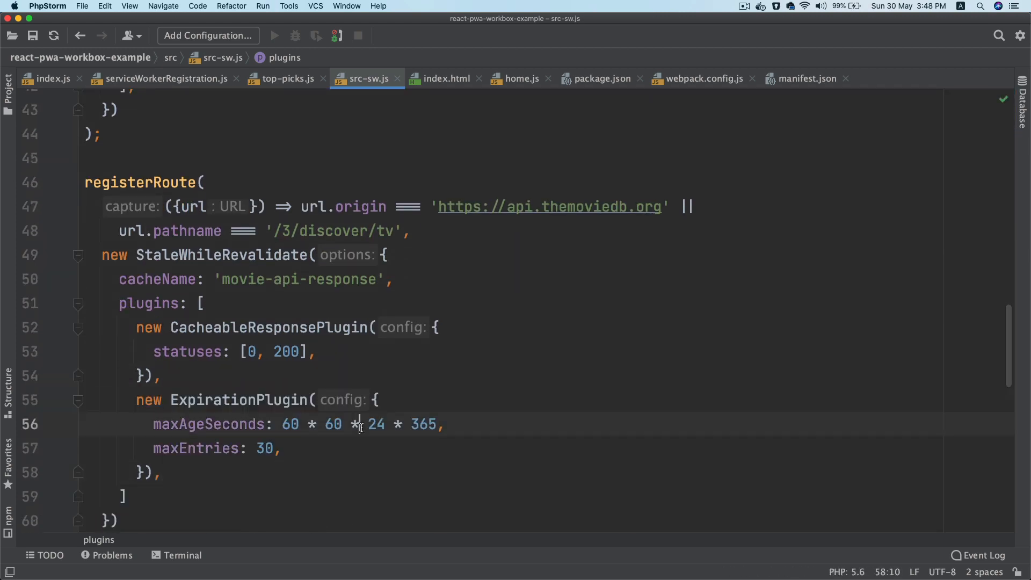
left_click(314, 450)
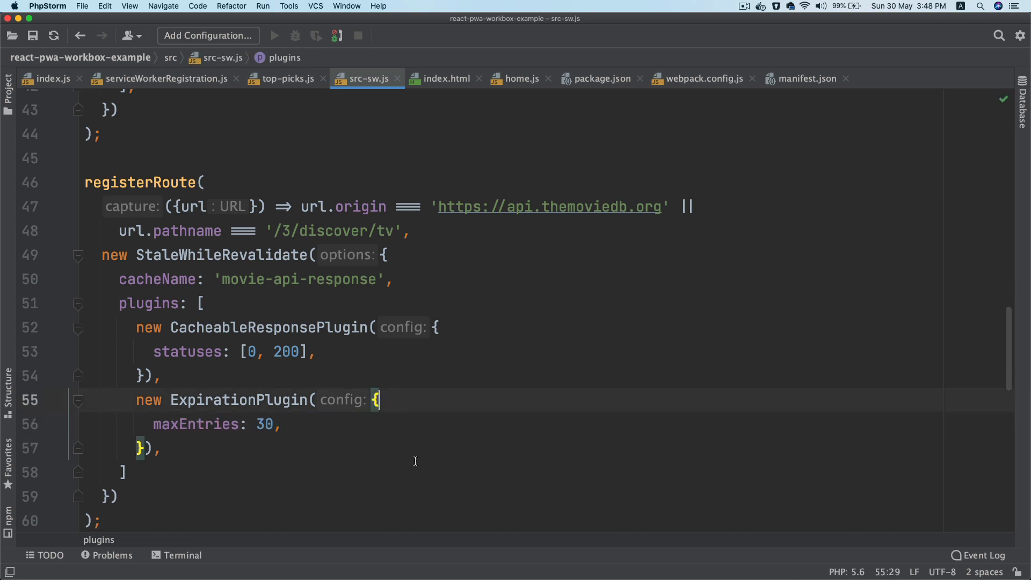
type("1")
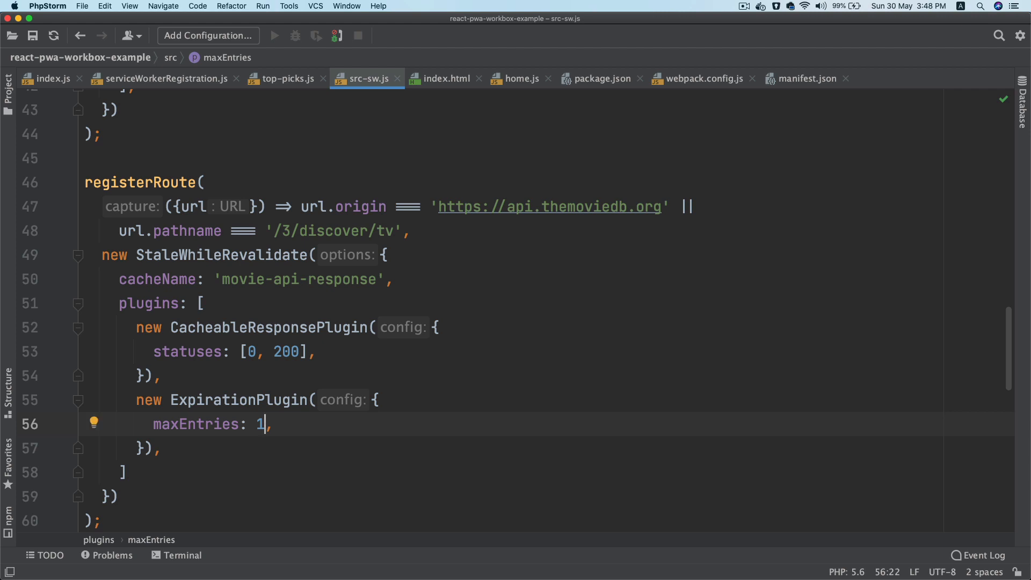
mouse_move(368, 559)
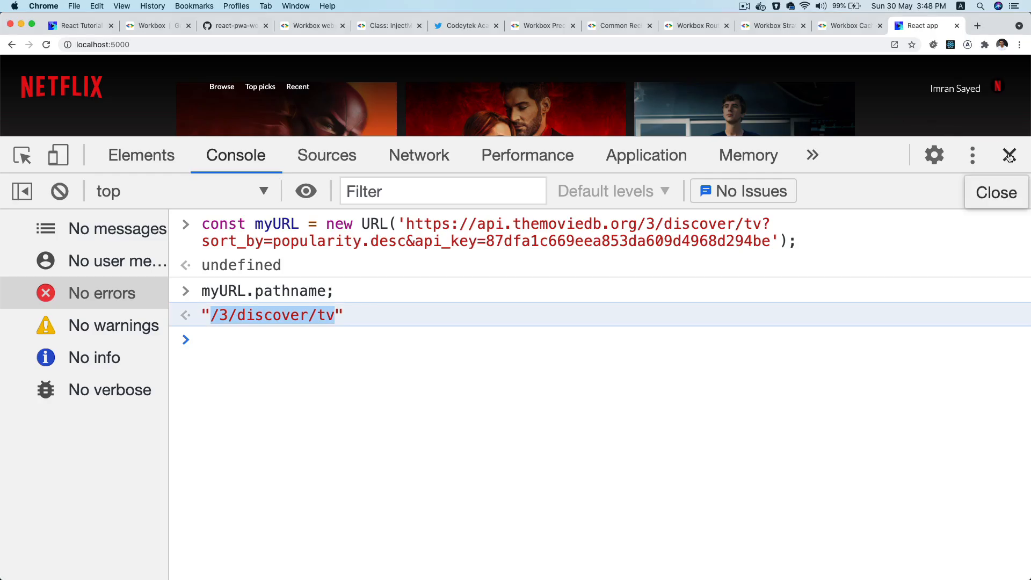
Step: Close DevTools after confirming myURL.pathname is '/3/discover/tv'
left_click(1010, 155)
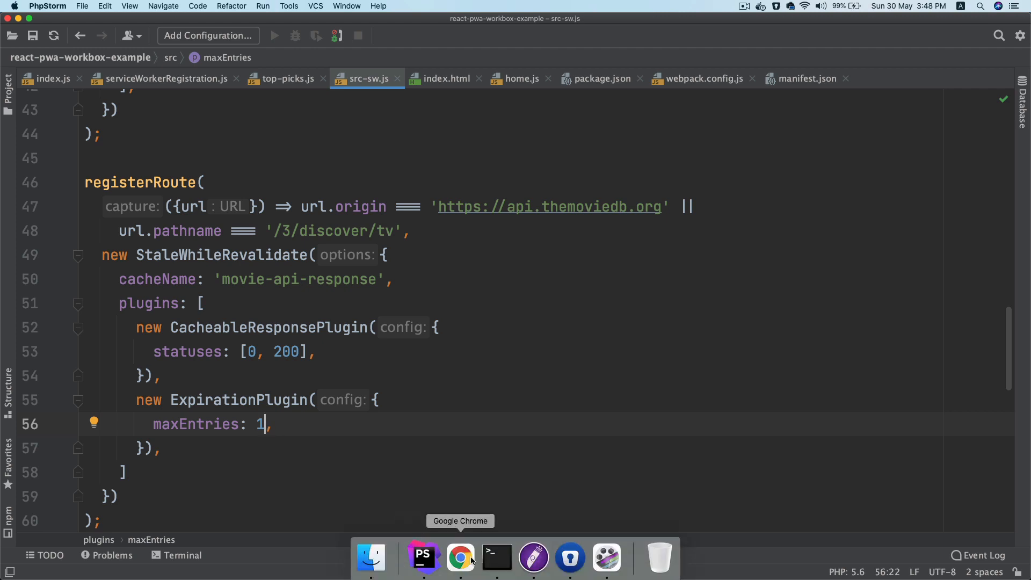
left_click(461, 559)
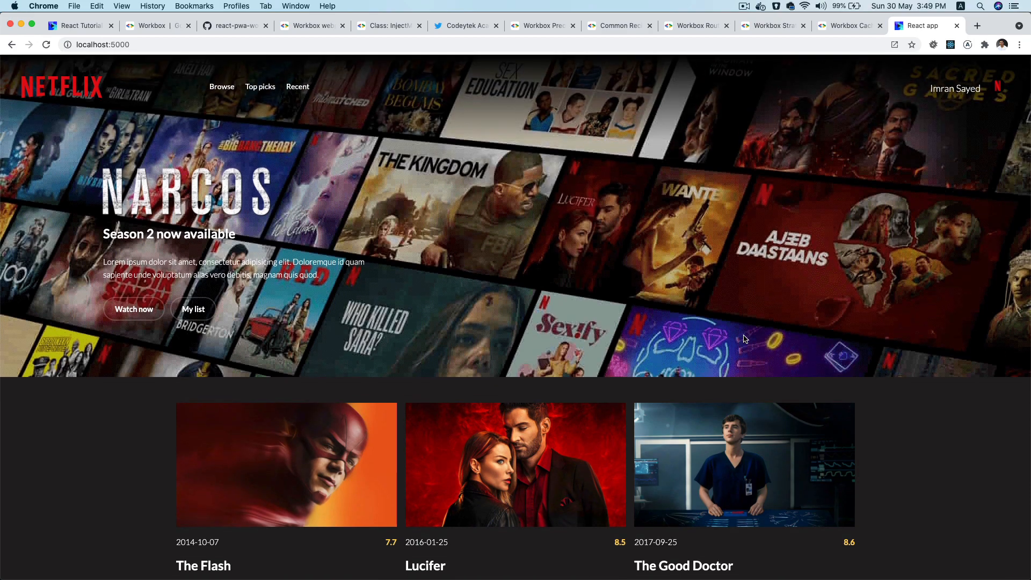
key("cmd+tab")
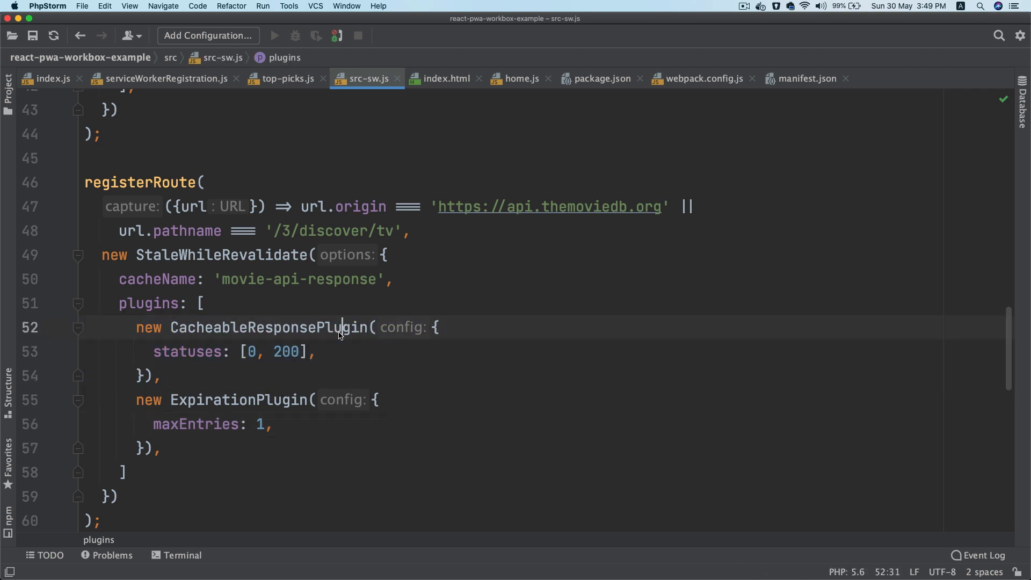
Step: Restart npm run serve so webpack rebuilds the service worker at localhost:5000
double_click(268, 328)
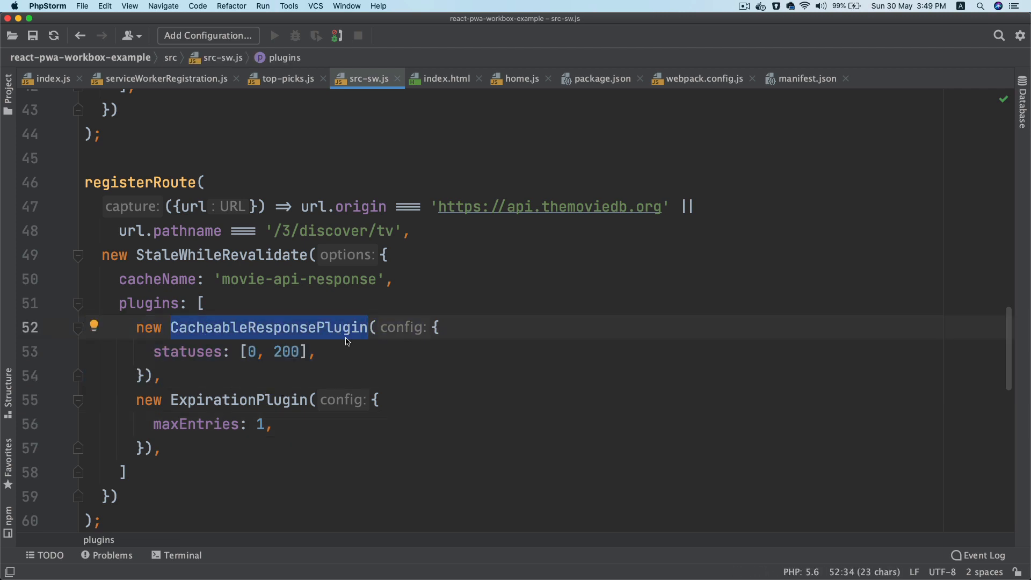
mouse_move(268, 328)
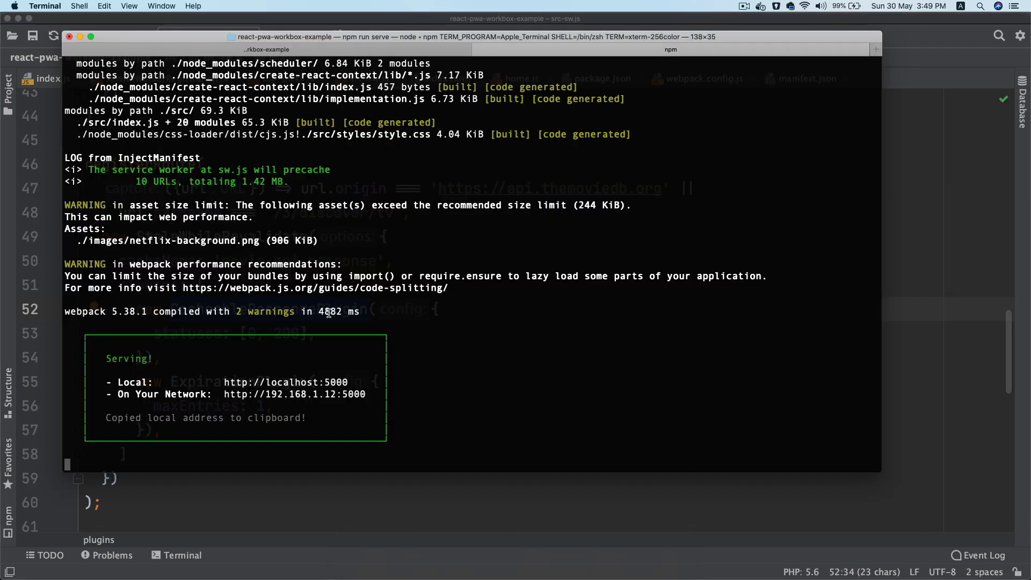
key("ctrl+c")
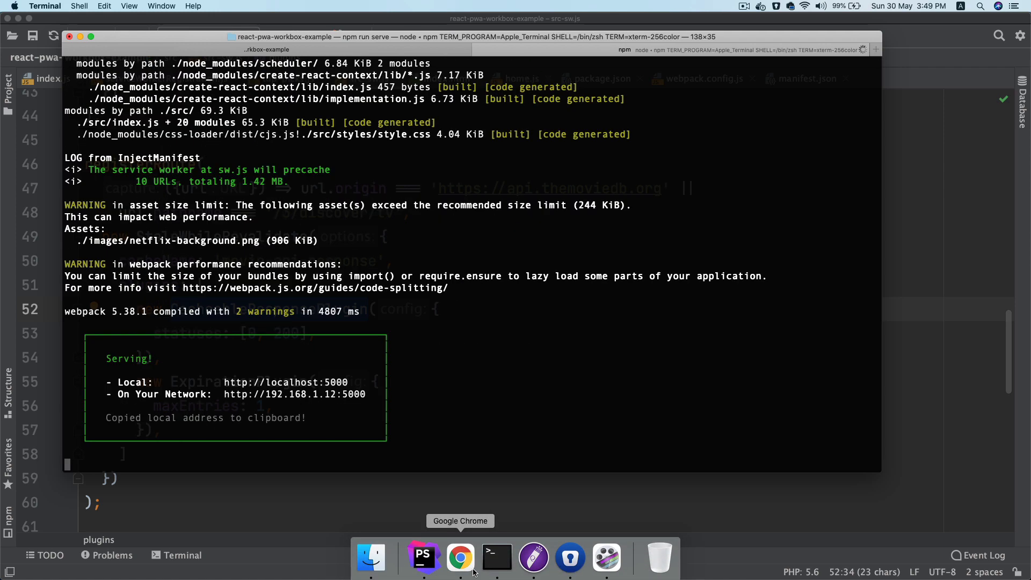
Step: Reload localhost:5000 in Chrome until the 'New app update is available' prompt appears
left_click(460, 558)
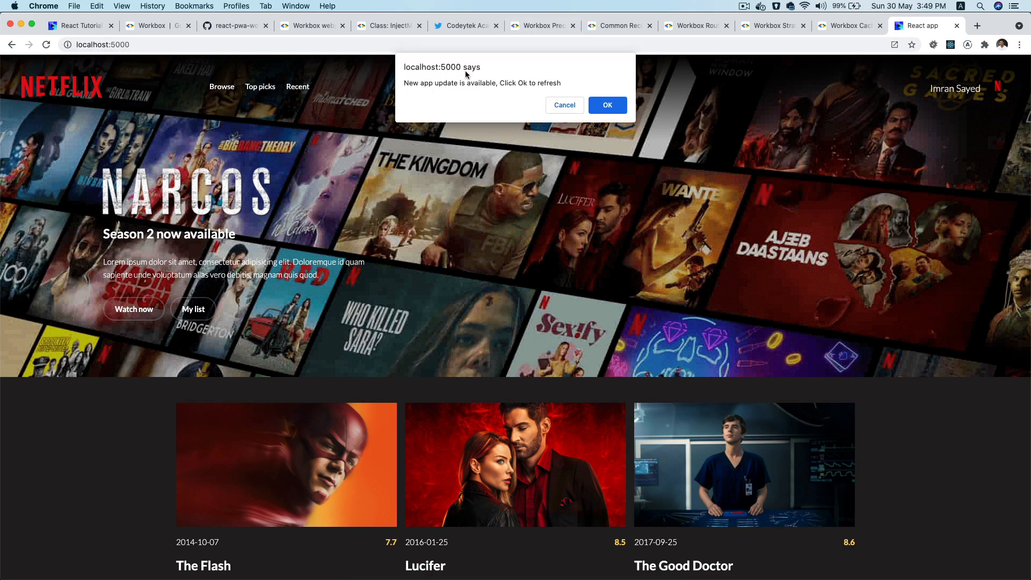
mouse_move(506, 84)
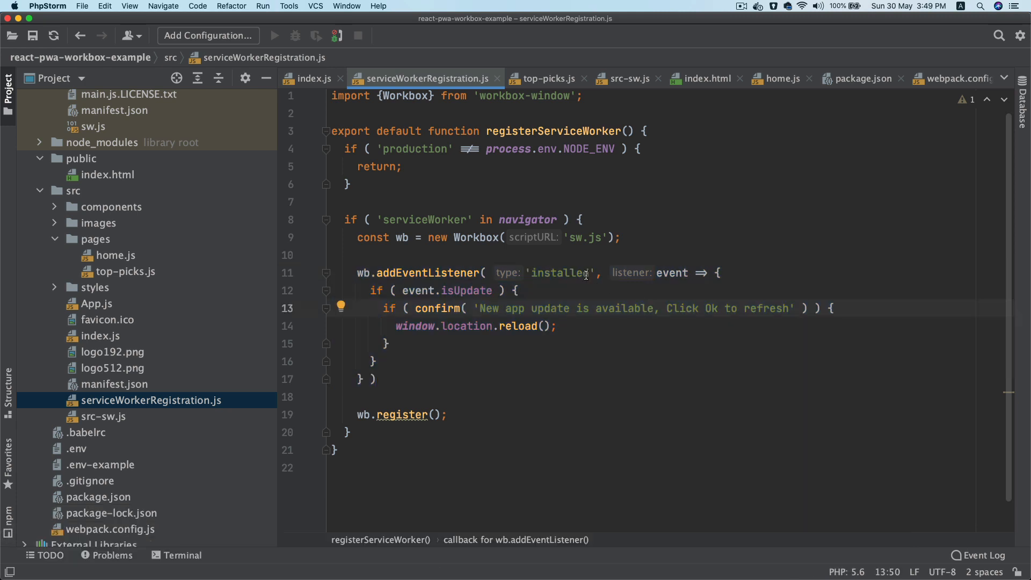
double_click(466, 291)
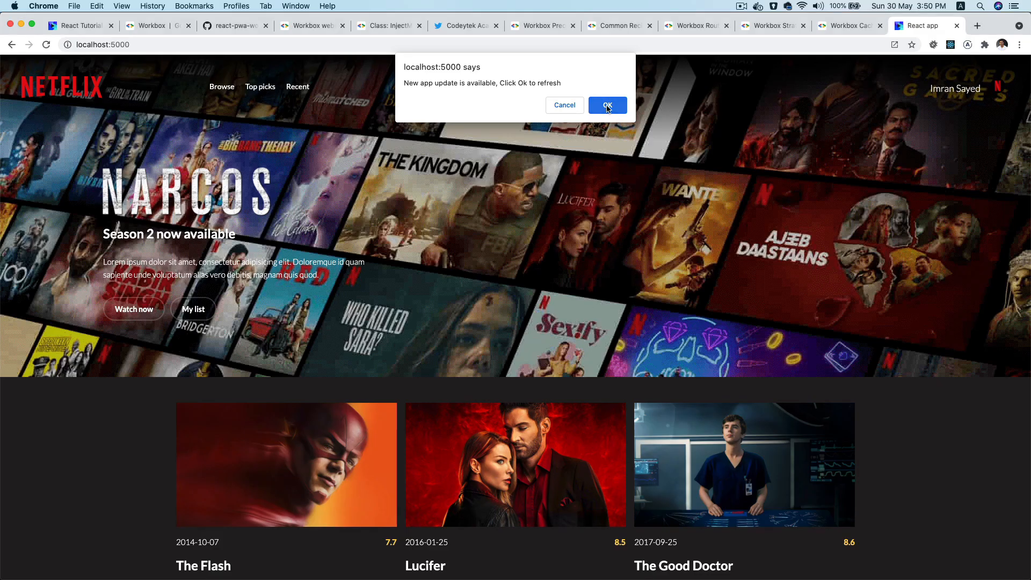
Step: Accept the update, then preview the /3/discover/tv entry in the movie-api-response cache under Cache Storage
left_click(606, 105)
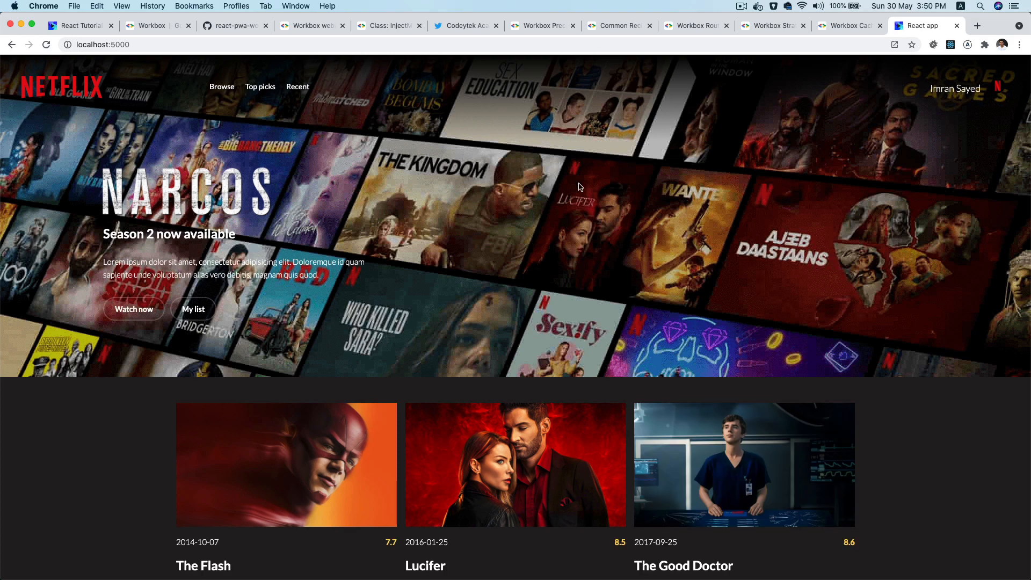
mouse_move(572, 208)
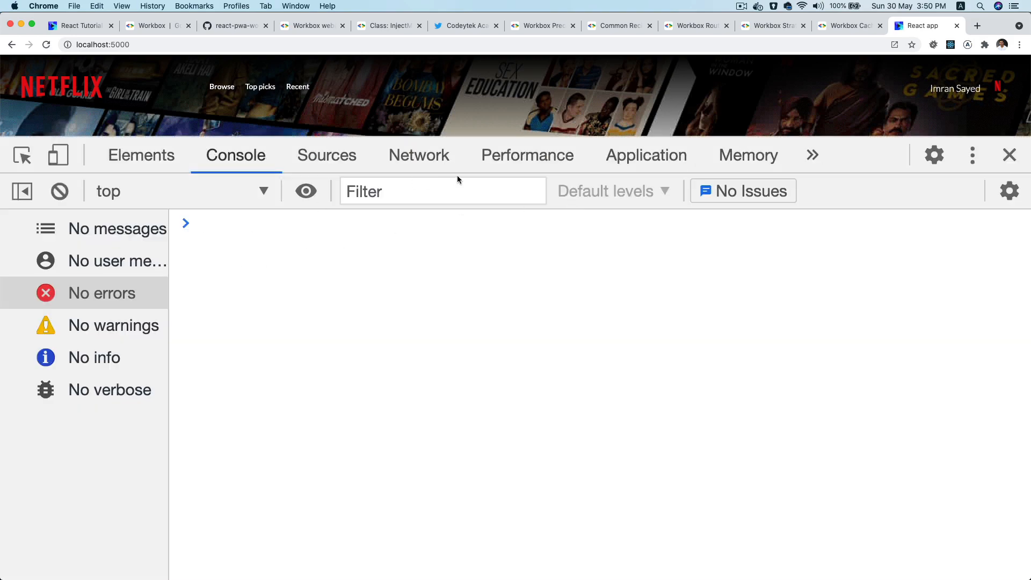
left_click(645, 155)
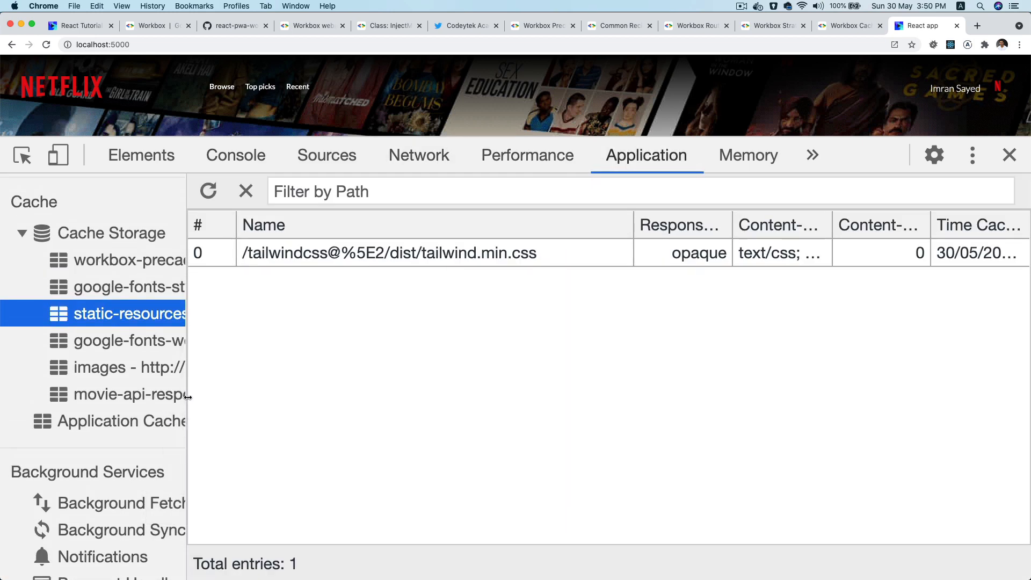
left_click(147, 394)
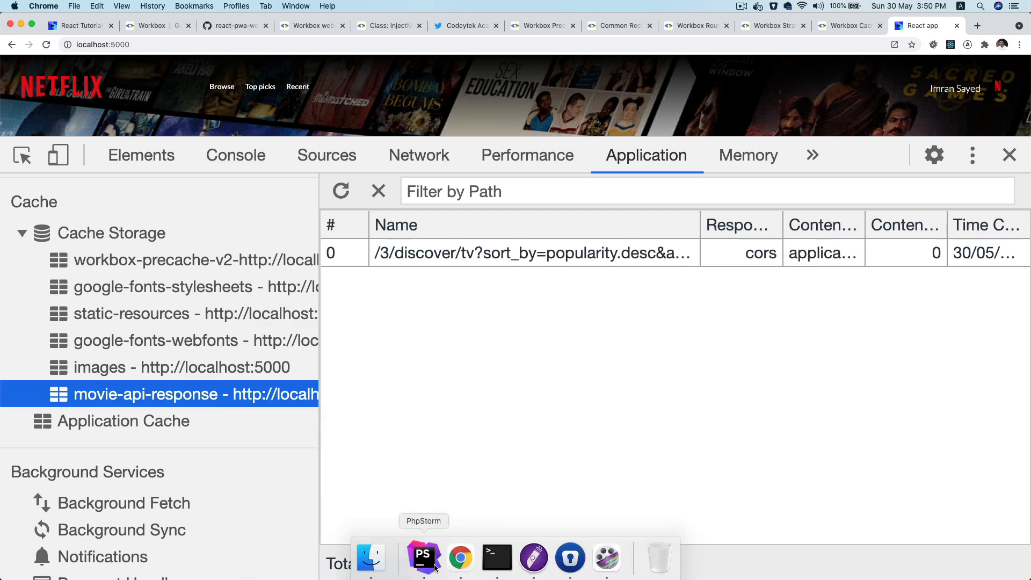
left_click(423, 559)
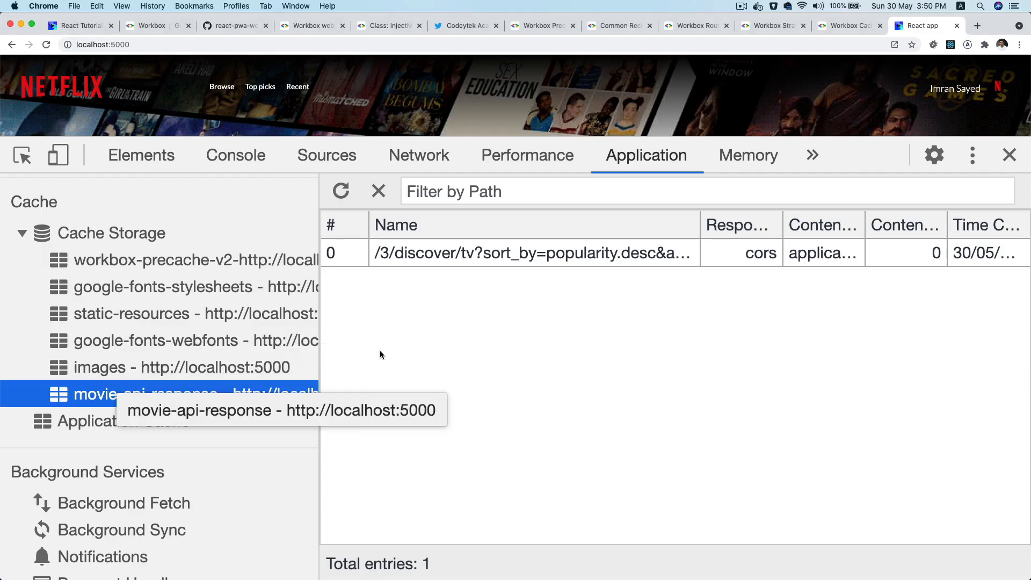
left_click(532, 252)
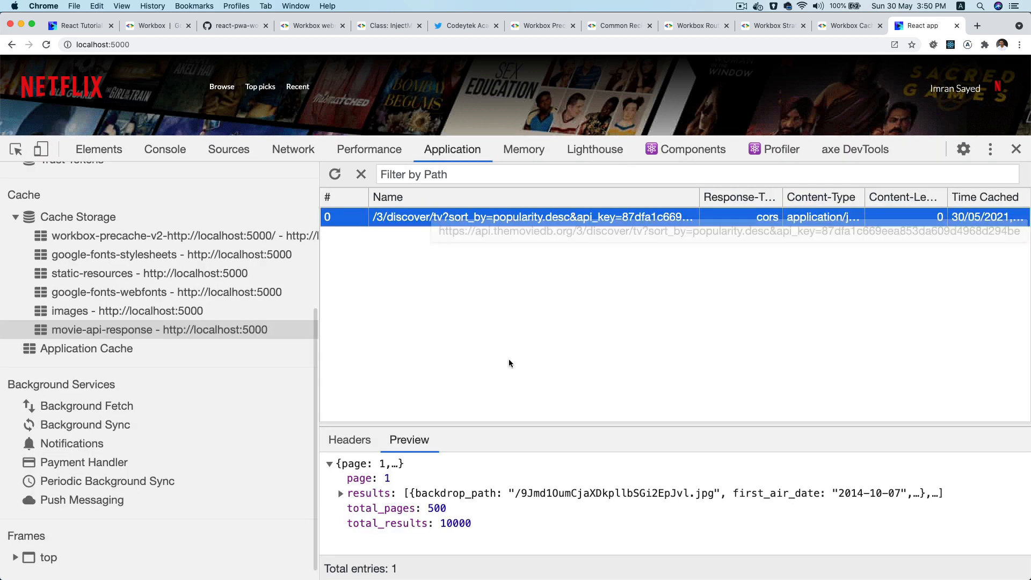
scroll("down", 3)
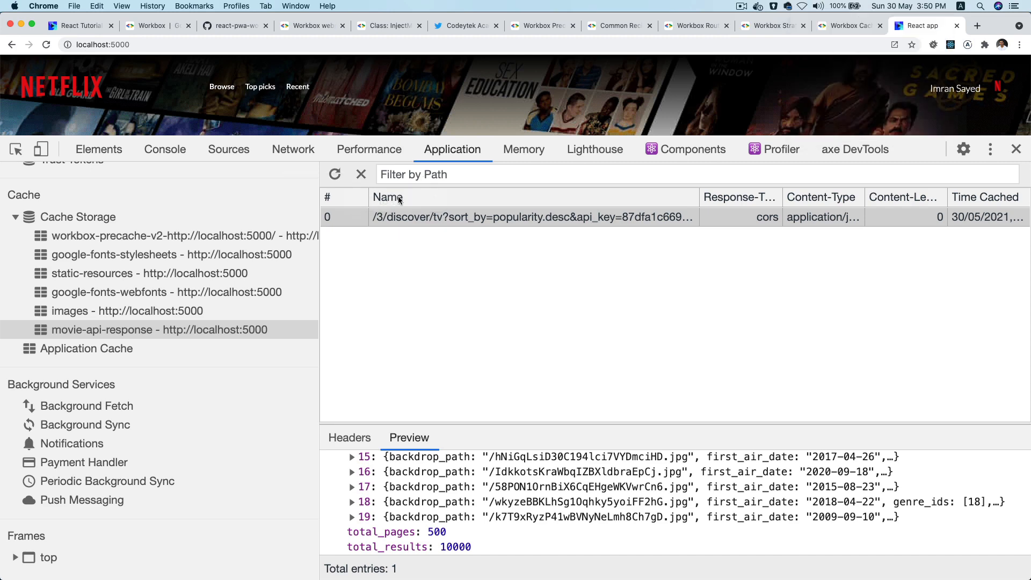
mouse_move(1017, 149)
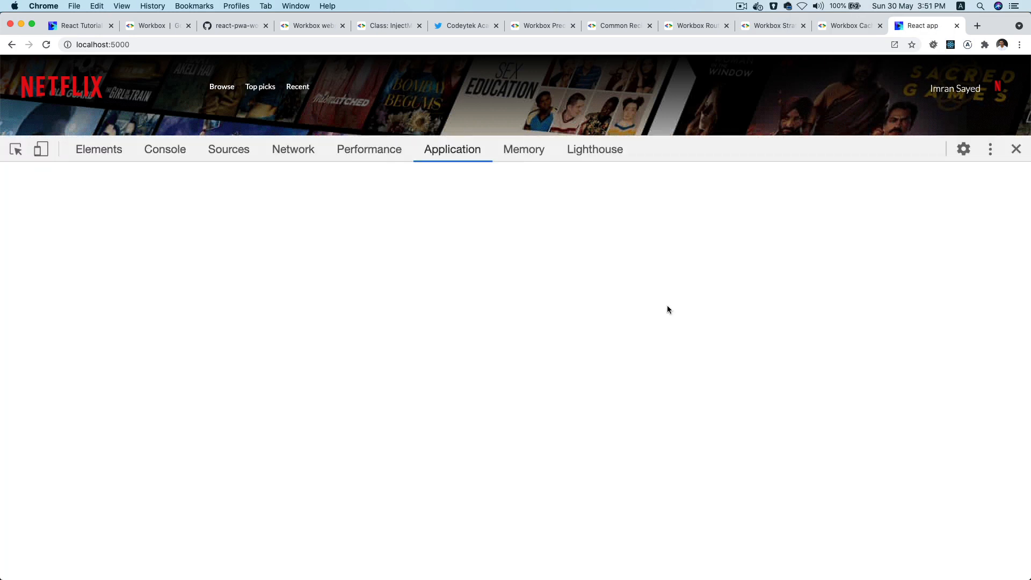
Step: Reload and check in Network that the TV discover request is served by the ServiceWorker
left_click(292, 149)
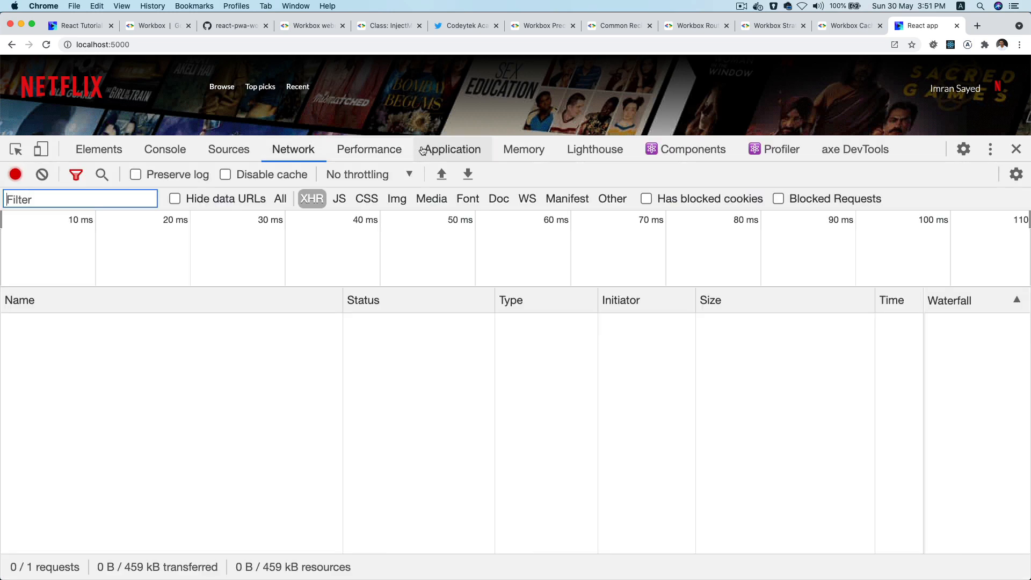
left_click(45, 44)
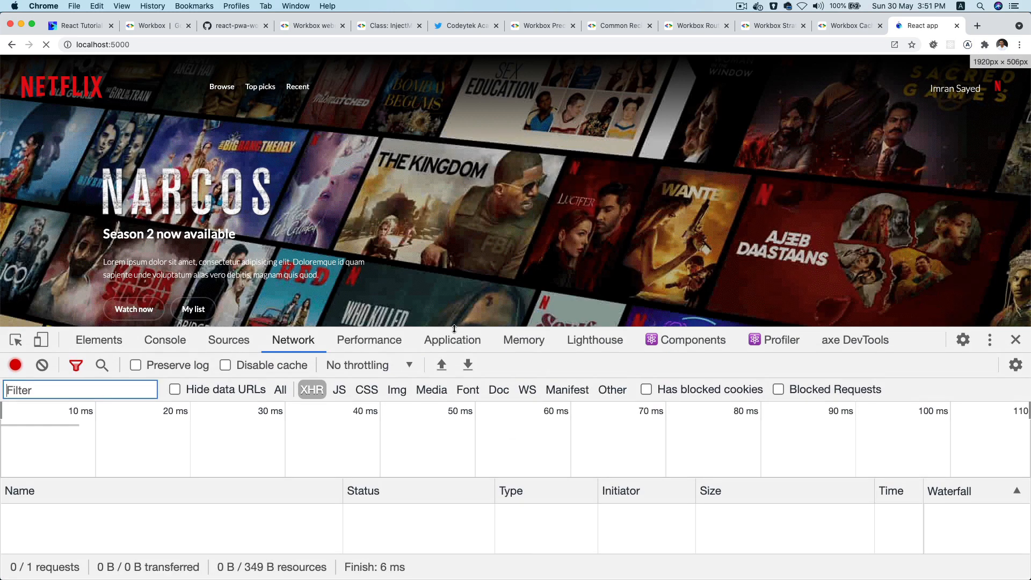
left_click(46, 45)
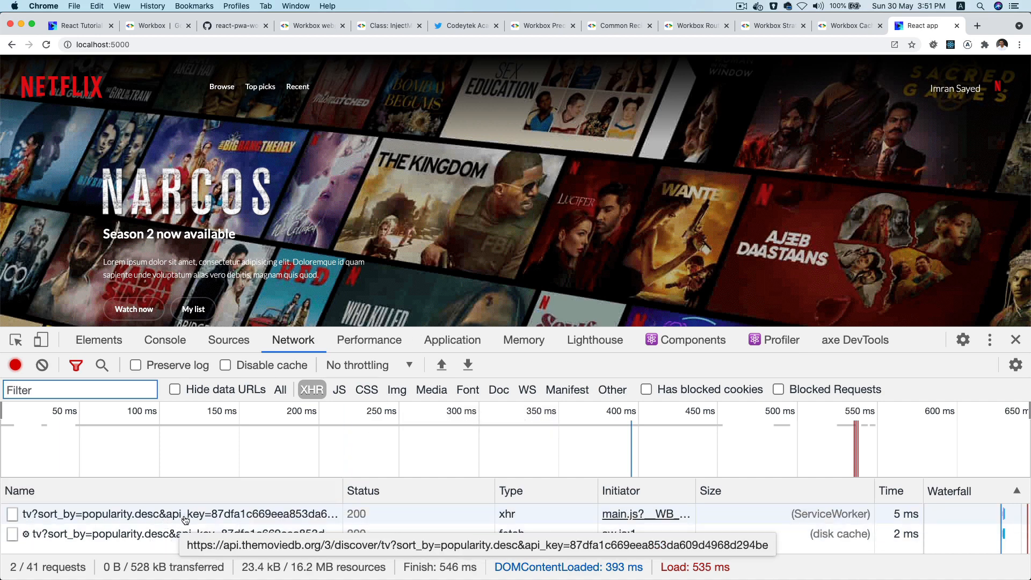
mouse_move(276, 514)
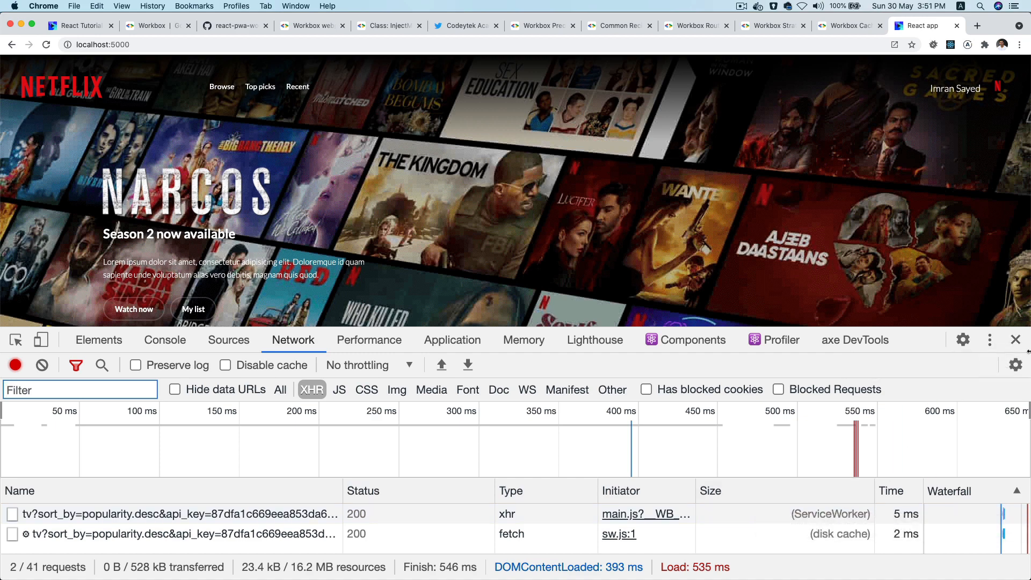
Step: Close DevTools and browse down through the movie rows of the app
left_click(1015, 340)
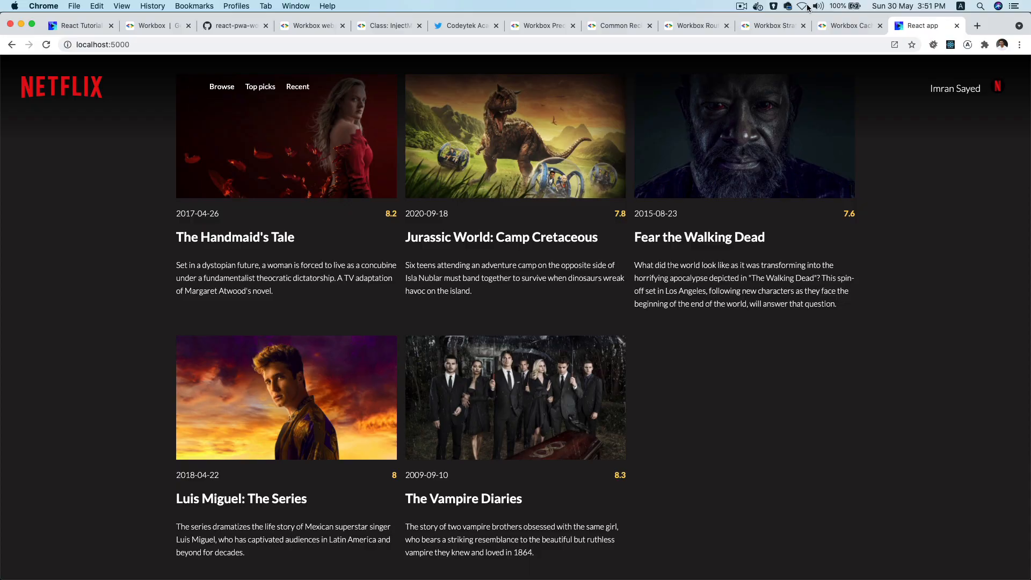
scroll("down", 3)
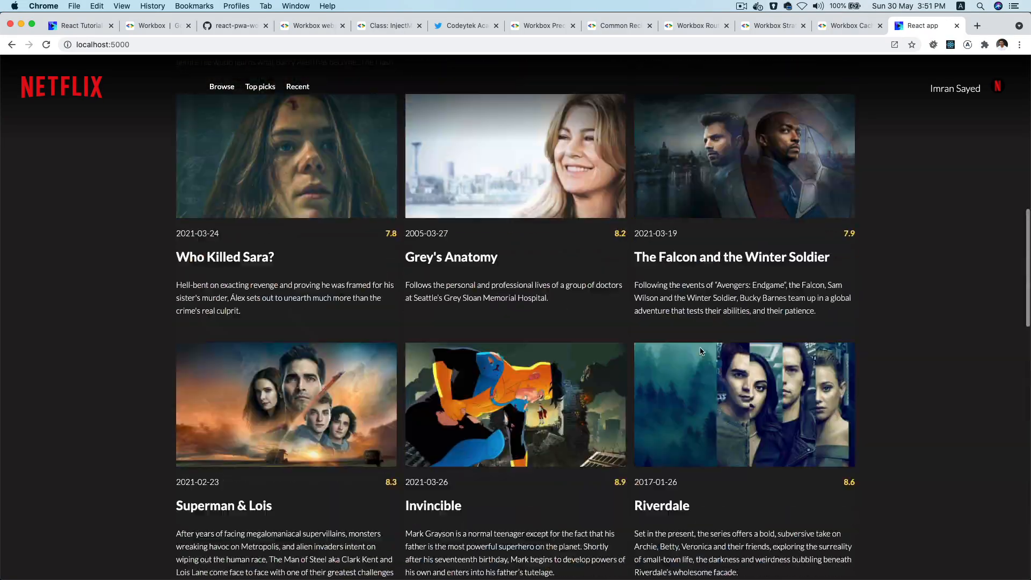
scroll("down", 3)
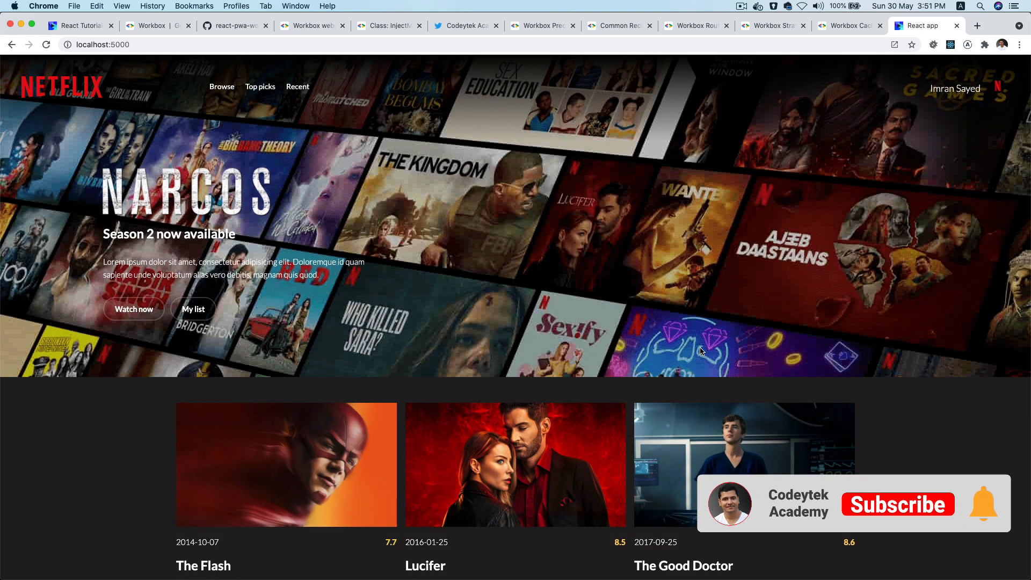
left_click(896, 505)
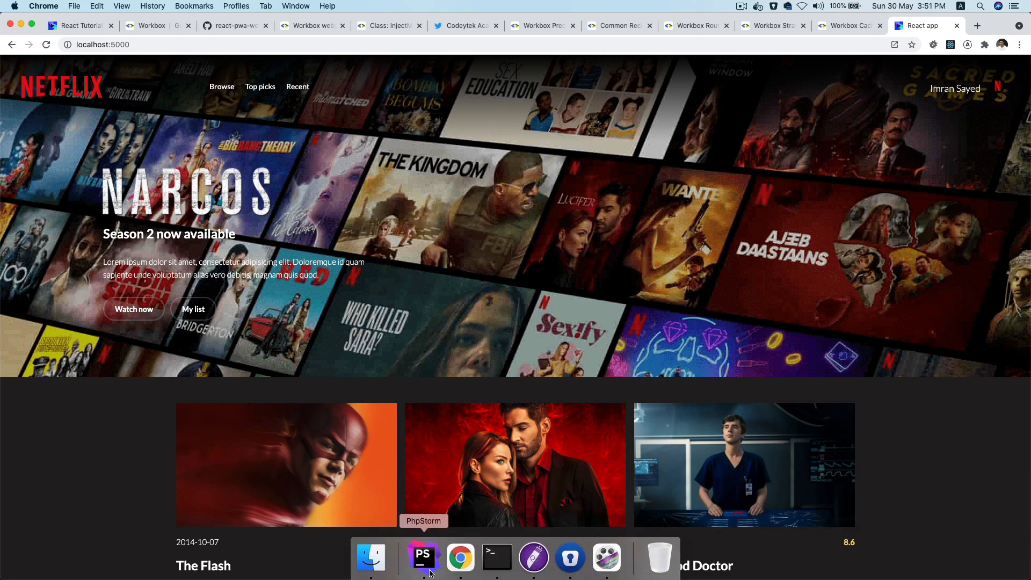
Step: Review src-sw.js in PhpStorm from the registerRoute movie API route up to its imports
left_click(424, 559)
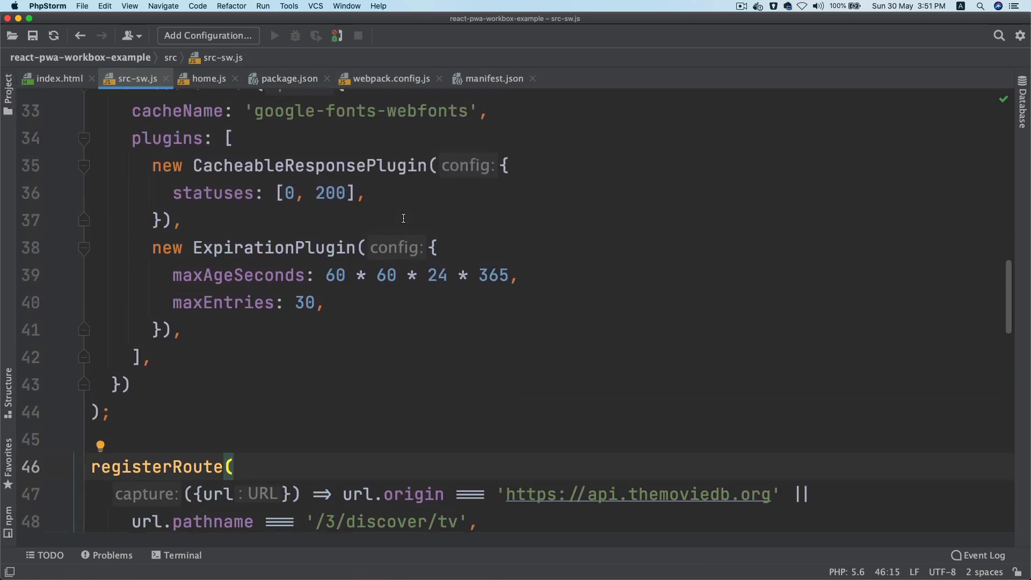
scroll("up", 3)
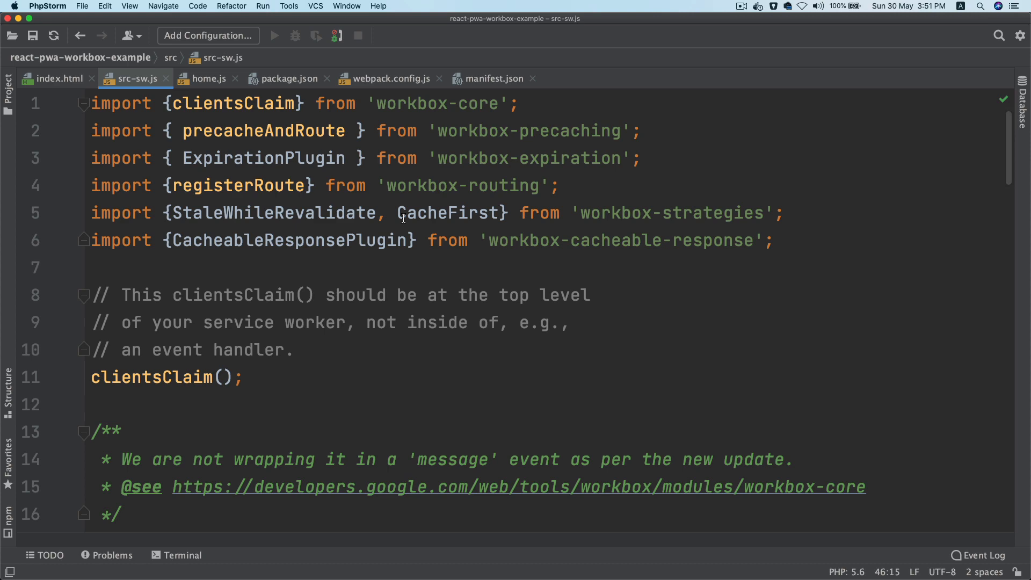
scroll("down", 3)
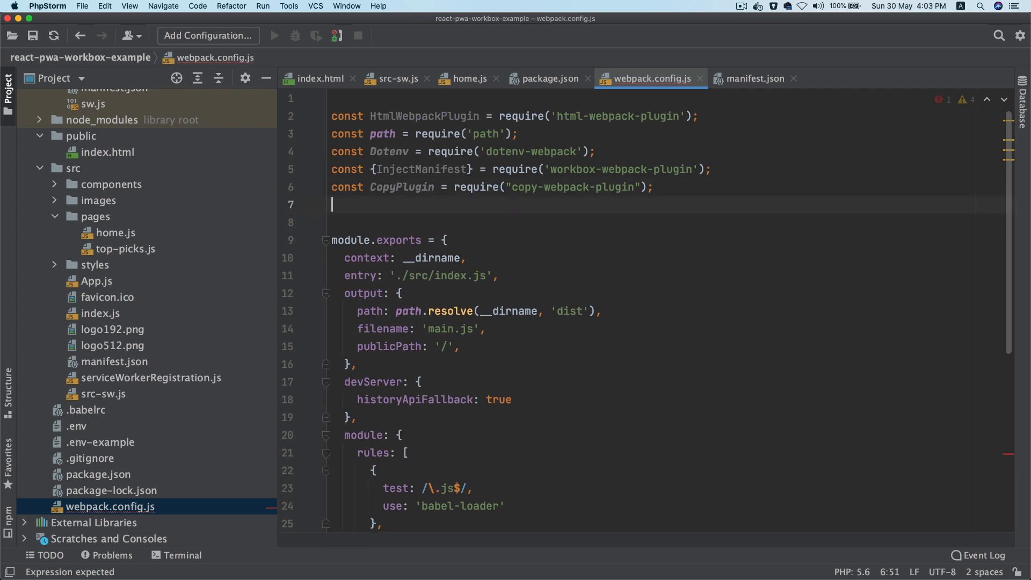
Step: Declare const webpackPlugins with HtmlWebpackPlugin, Dotenv and CopyPlugin and set plugins: webpackPlugins
type("con")
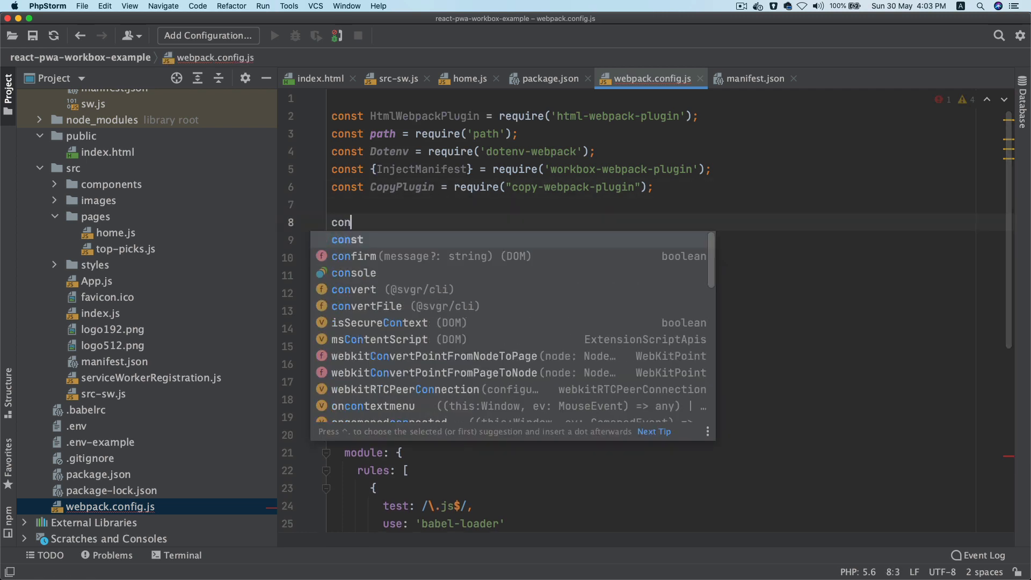
type("webp")
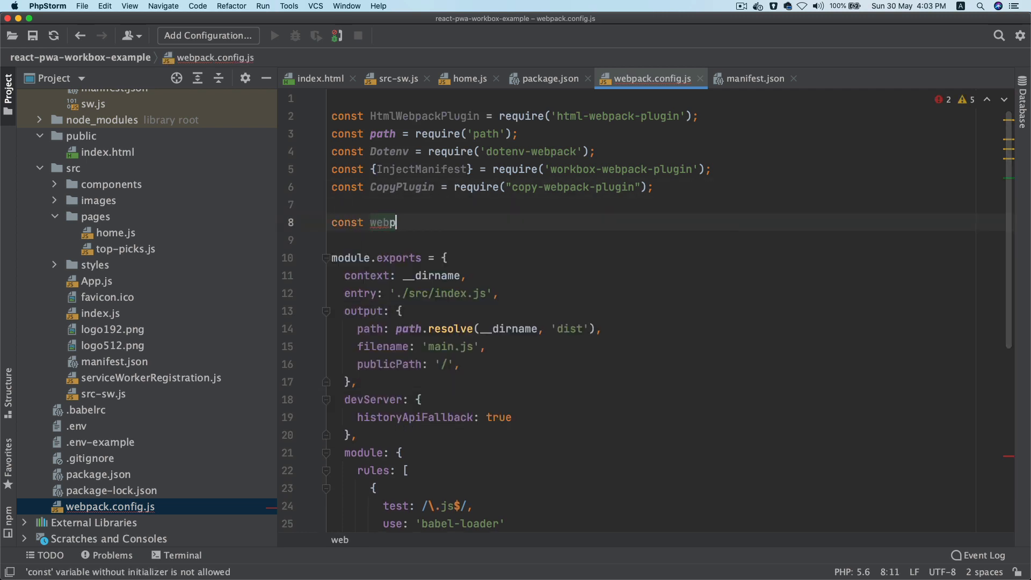
type("ackPlugins")
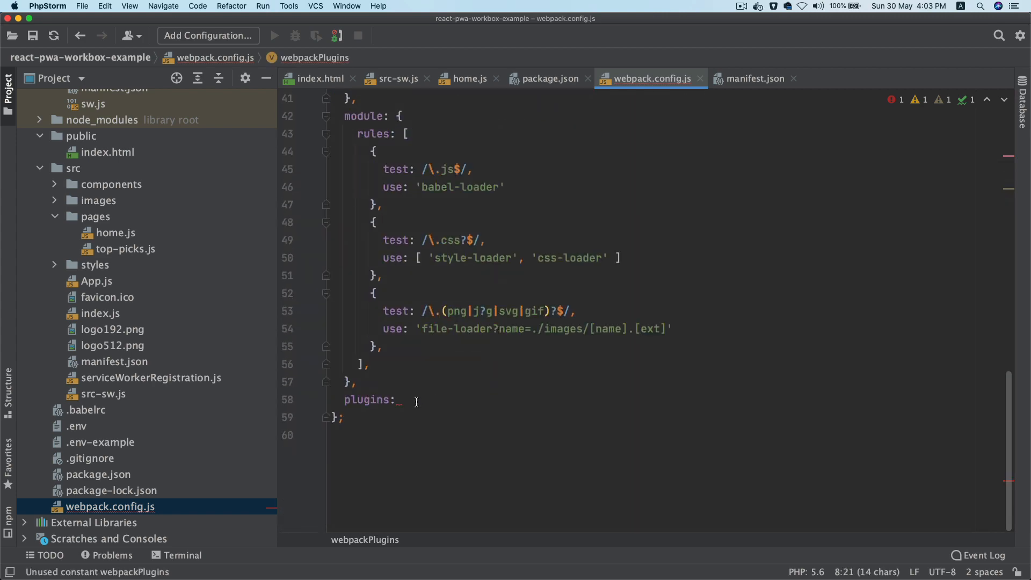
type("webpackPlugins")
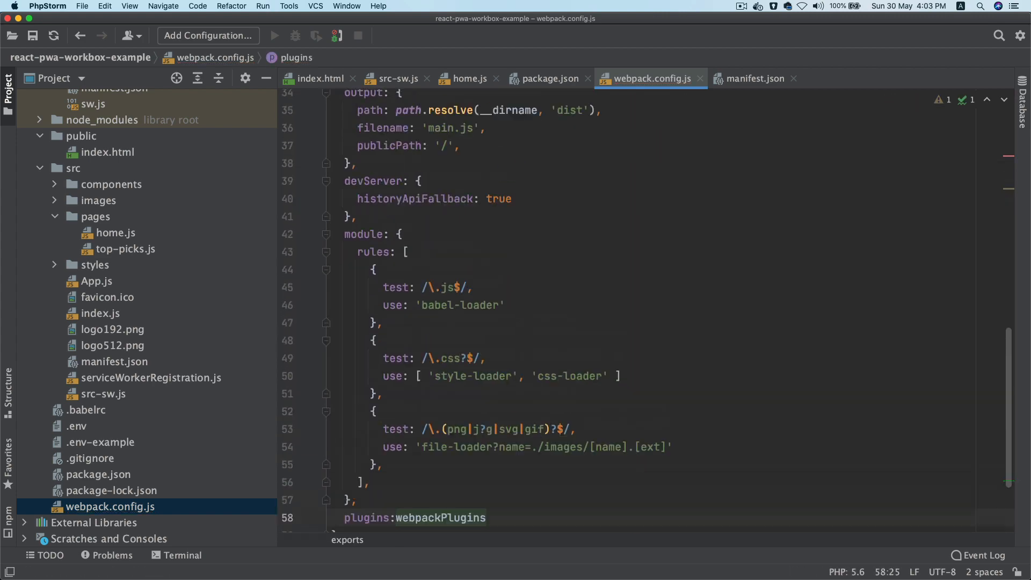
scroll("up", 3)
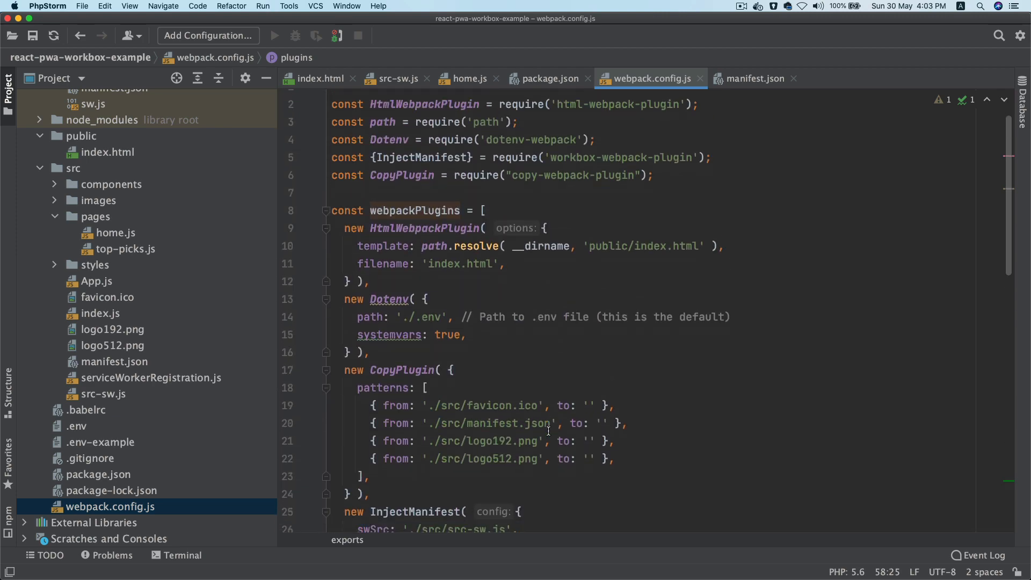
scroll("down", 3)
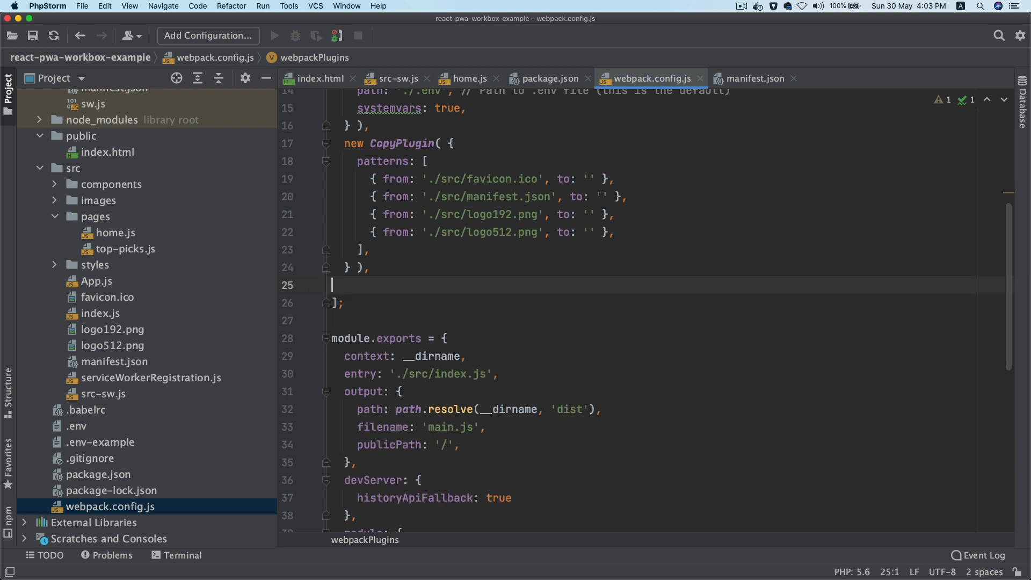
Step: Add if ('production' === process.env.NODE_ENV) pushing new InjectManifest into webpackPlugins
scroll("down", 3)
type("if ( '' ) {")
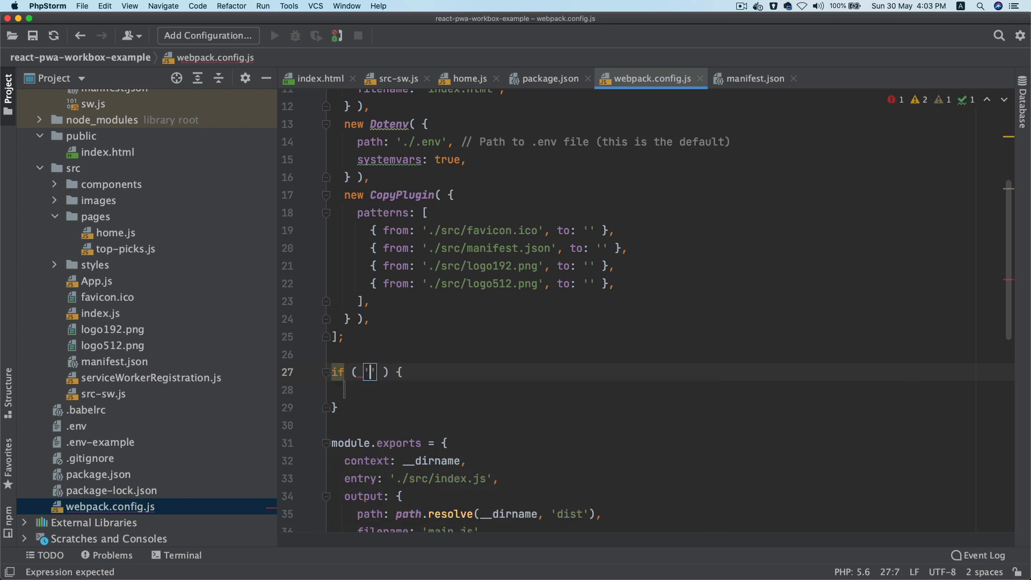
type("production")
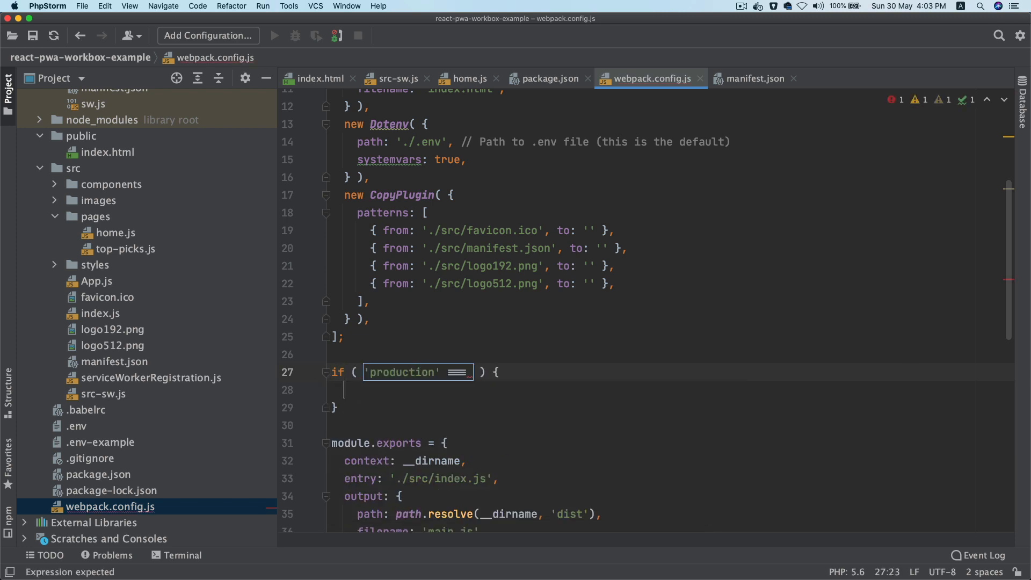
type("process.env.NOD")
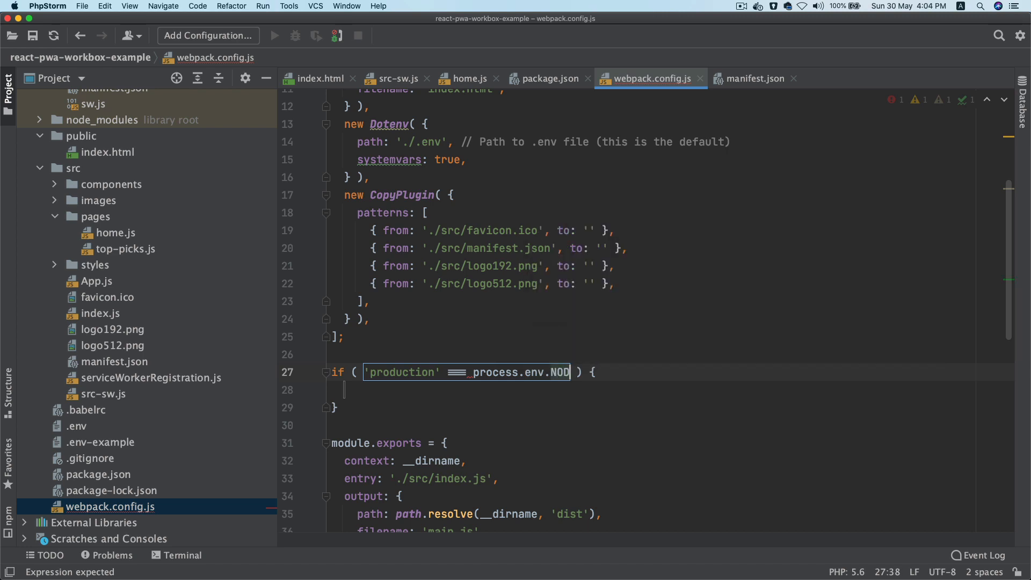
type("E_EN")
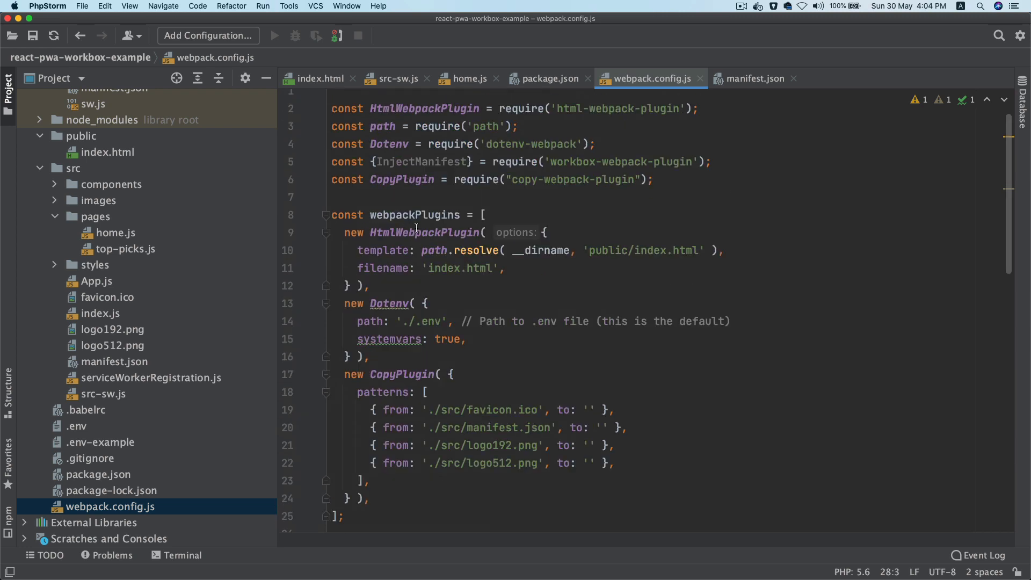
type("we")
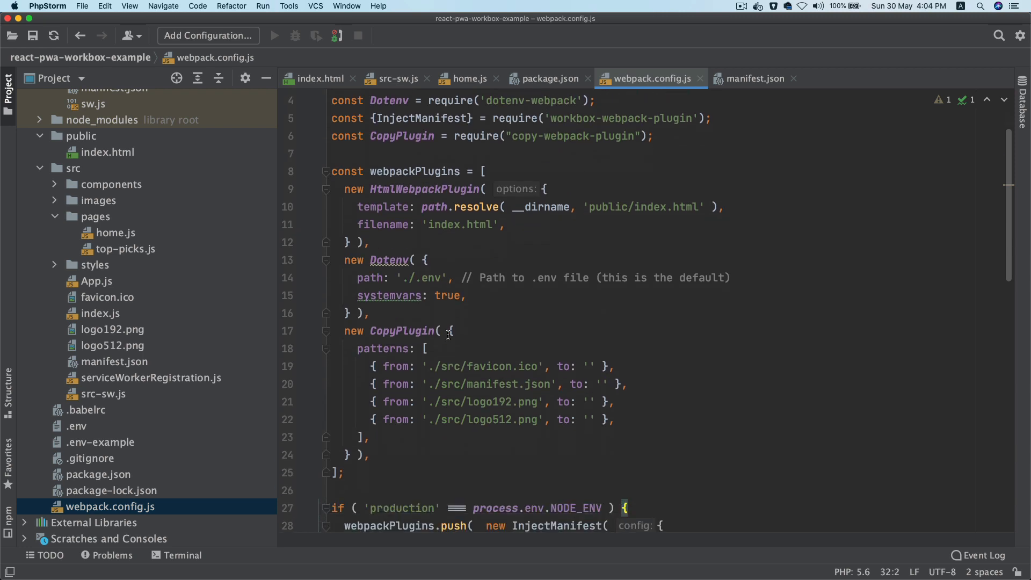
Step: Check plugins: webpackPlugins below, then return to the src-sw.js Workbox imports
scroll("down", 3)
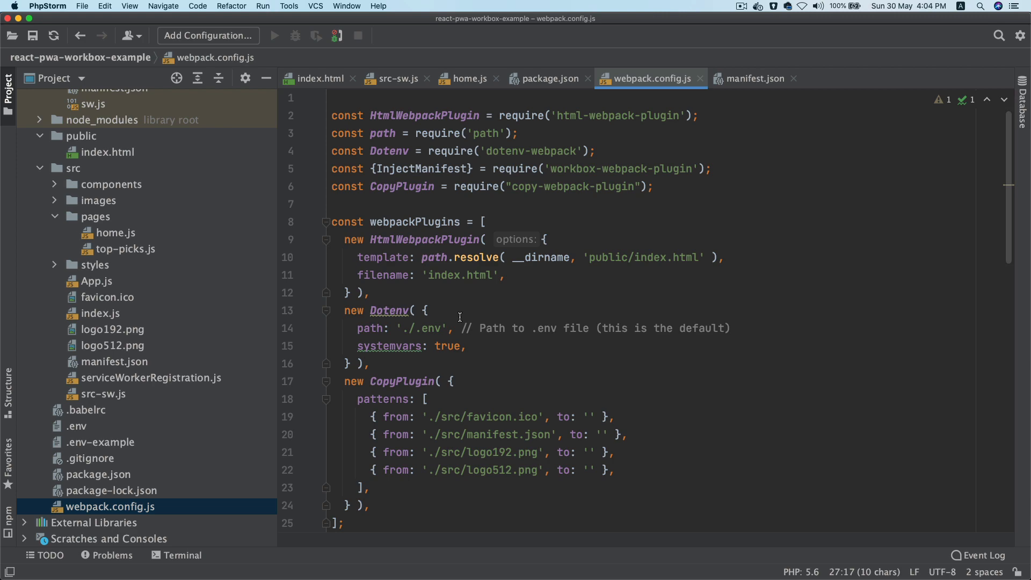
scroll("down", 3)
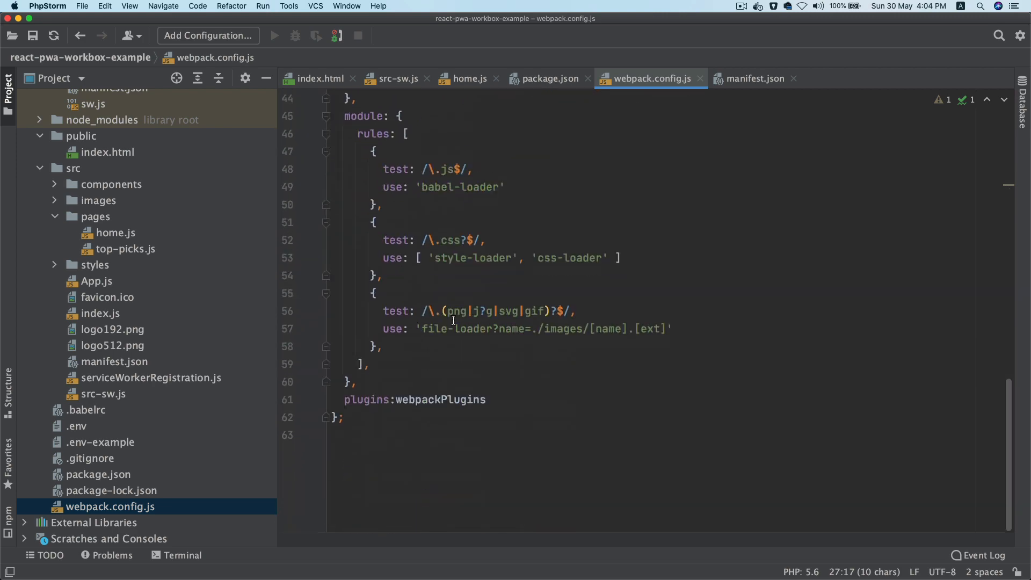
left_click(137, 78)
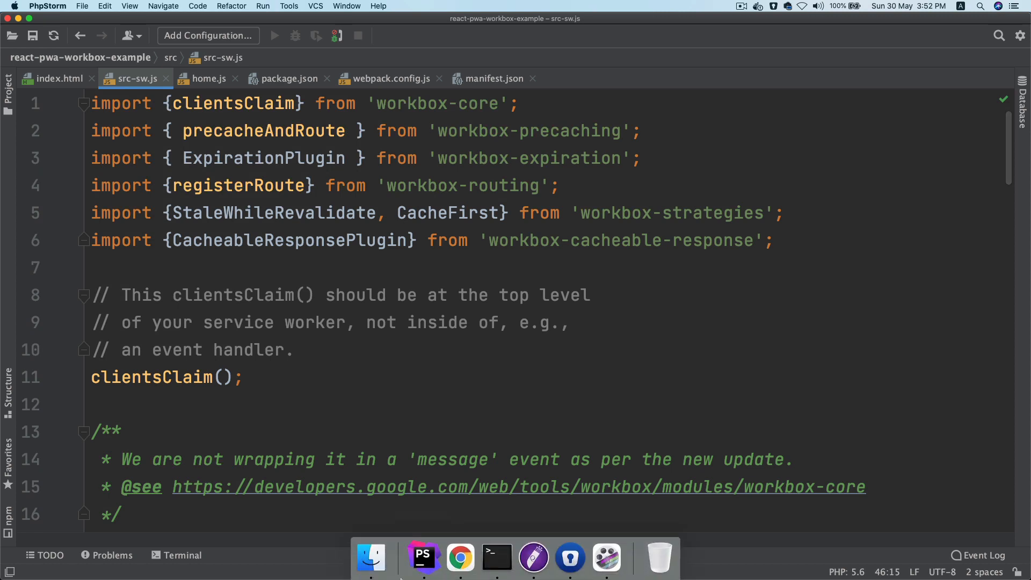
mouse_move(461, 558)
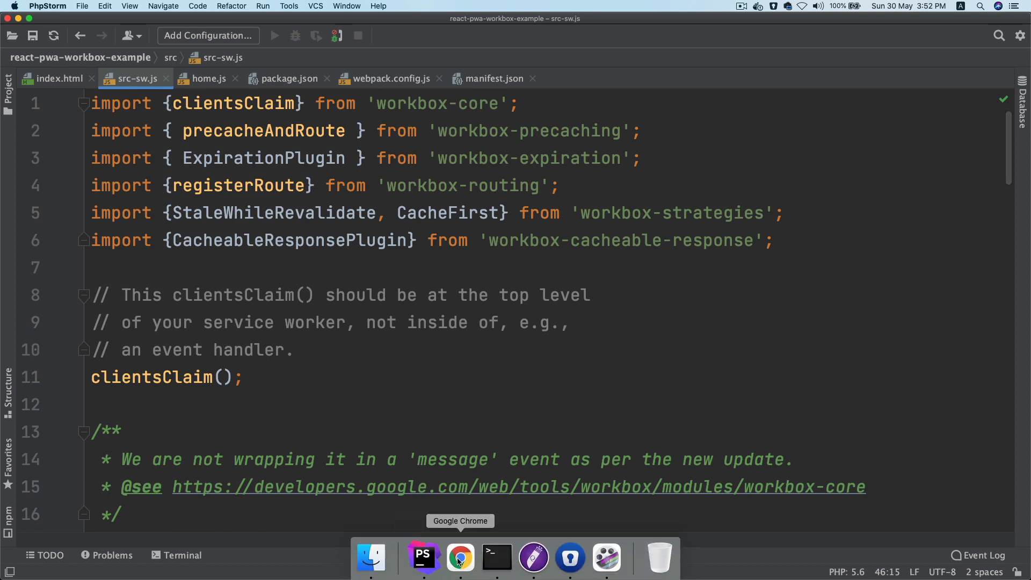
Step: Switch from PhpStorm back to Chrome showing the app at localhost:5000
left_click(460, 559)
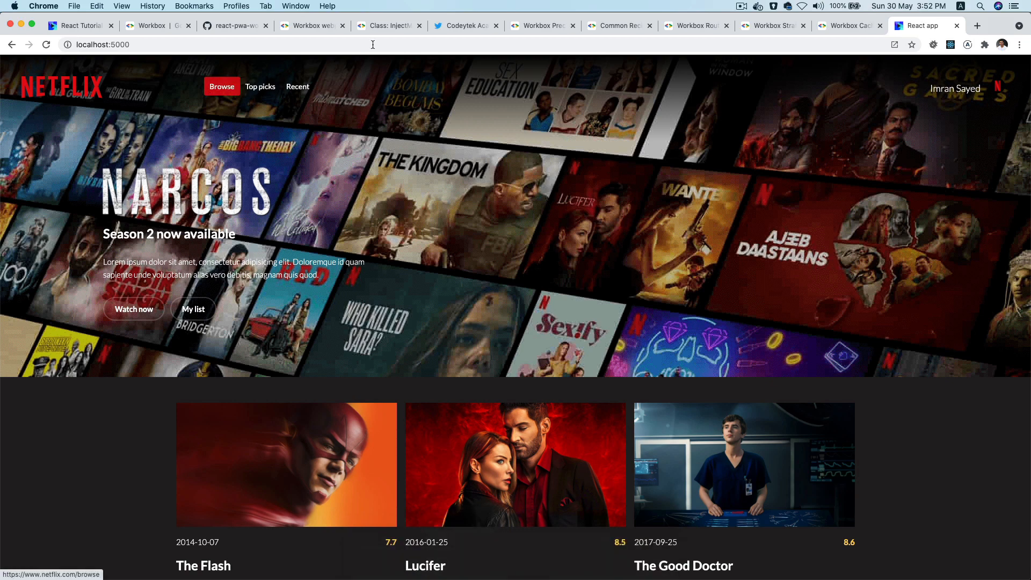
Step: Bring up the react-pwa-workbox-example repository's src folder on GitHub via the Twitter tab
left_click(465, 26)
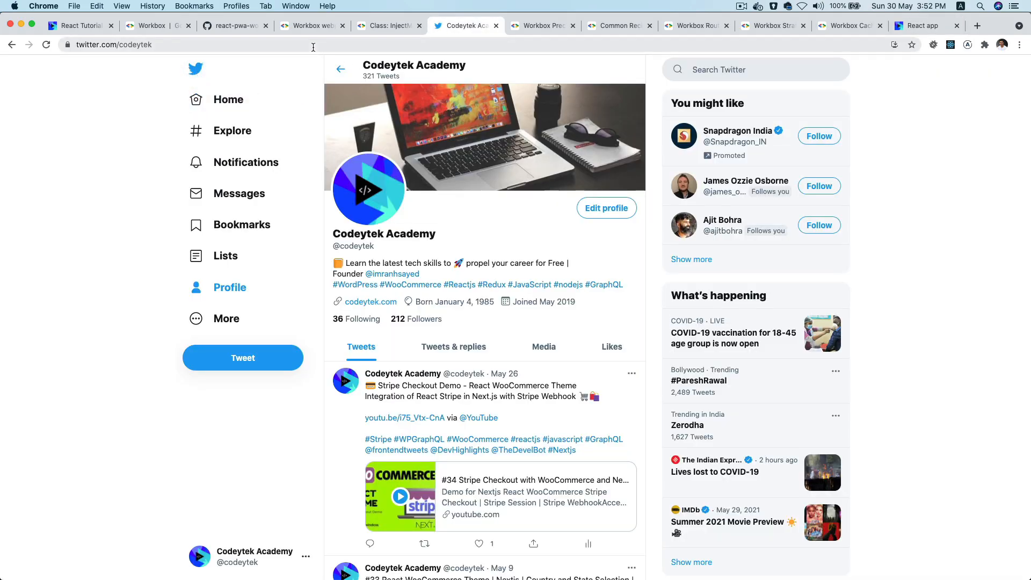
left_click(236, 25)
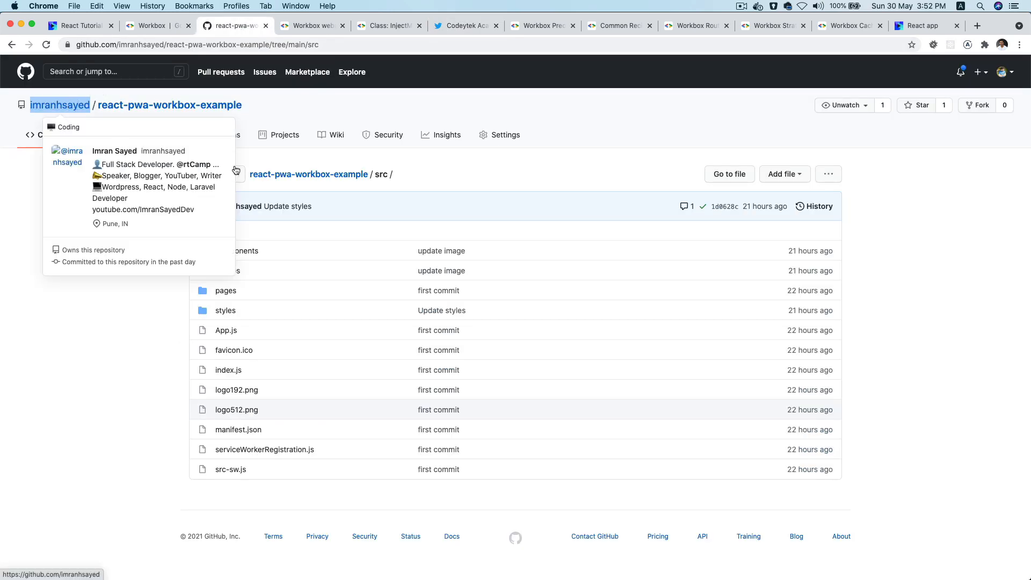
mouse_move(920, 264)
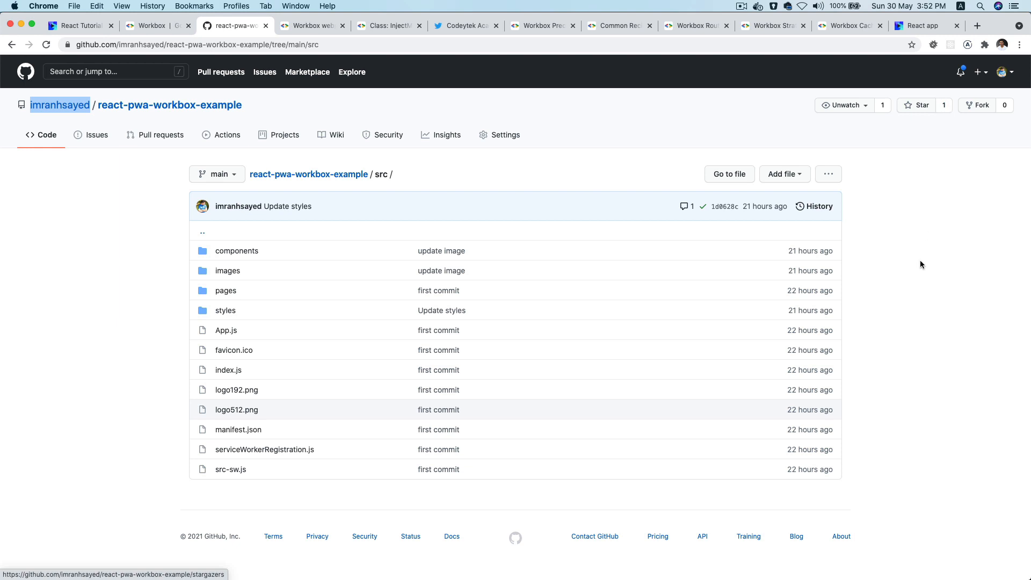